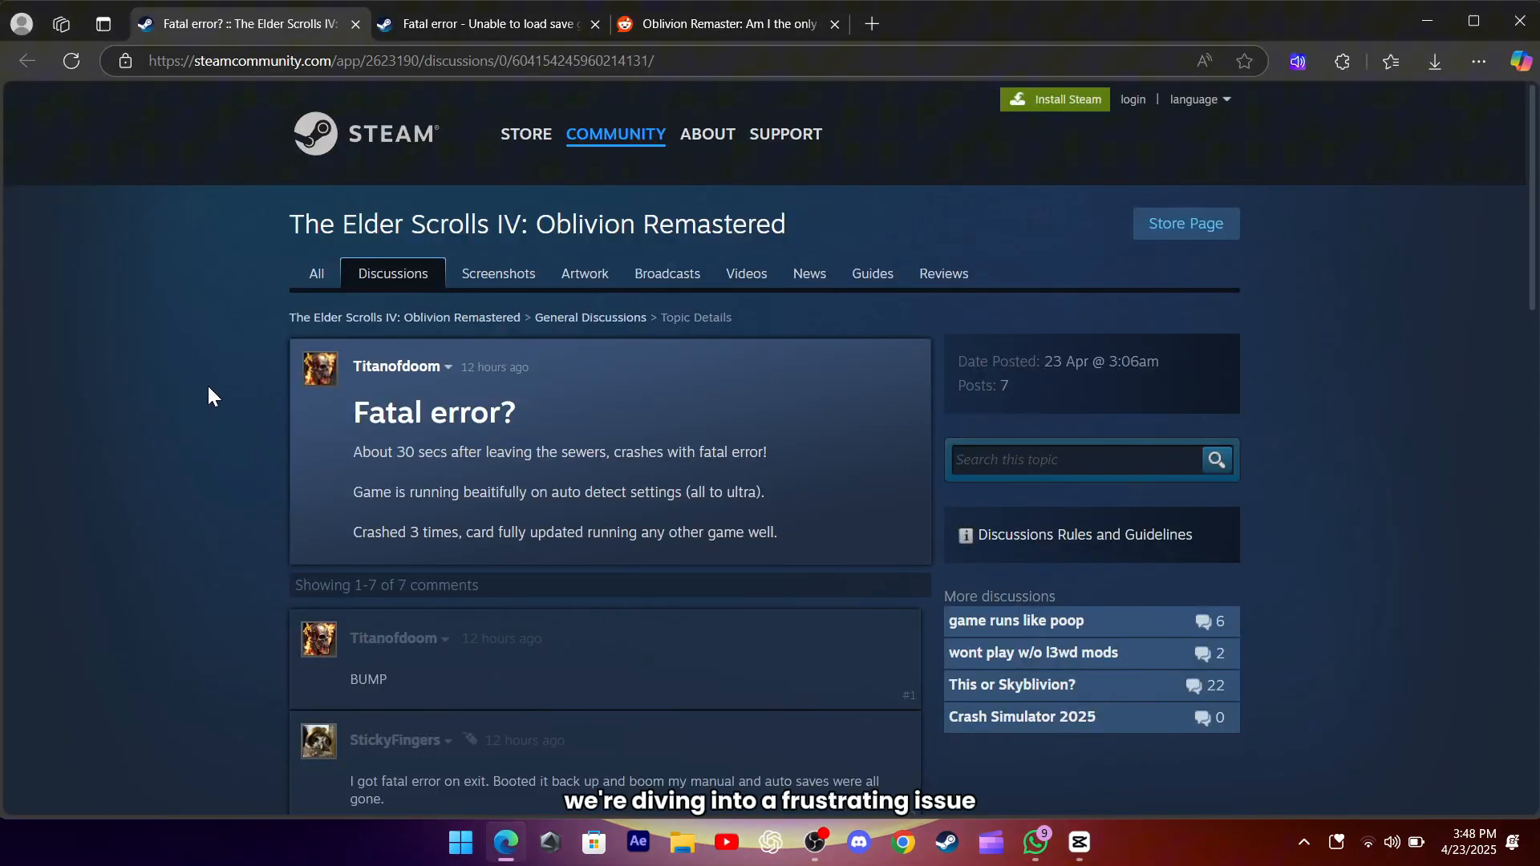
- Scroll the Steam 'Fatal error?' thread down to the Windows Security controlled folder access fix replies
double_click(538, 224)
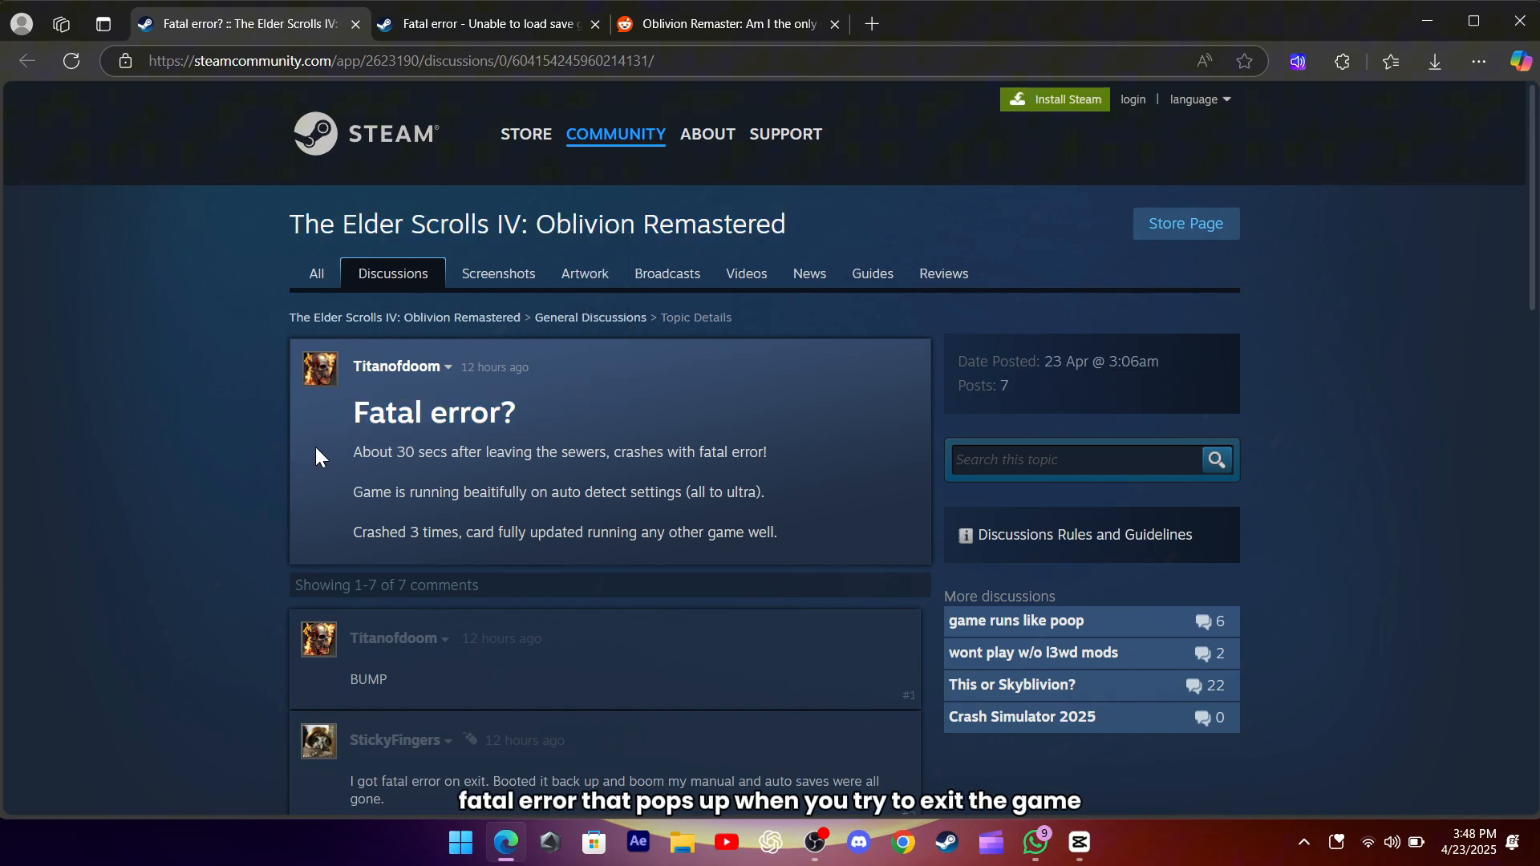
drag(353, 451, 776, 532)
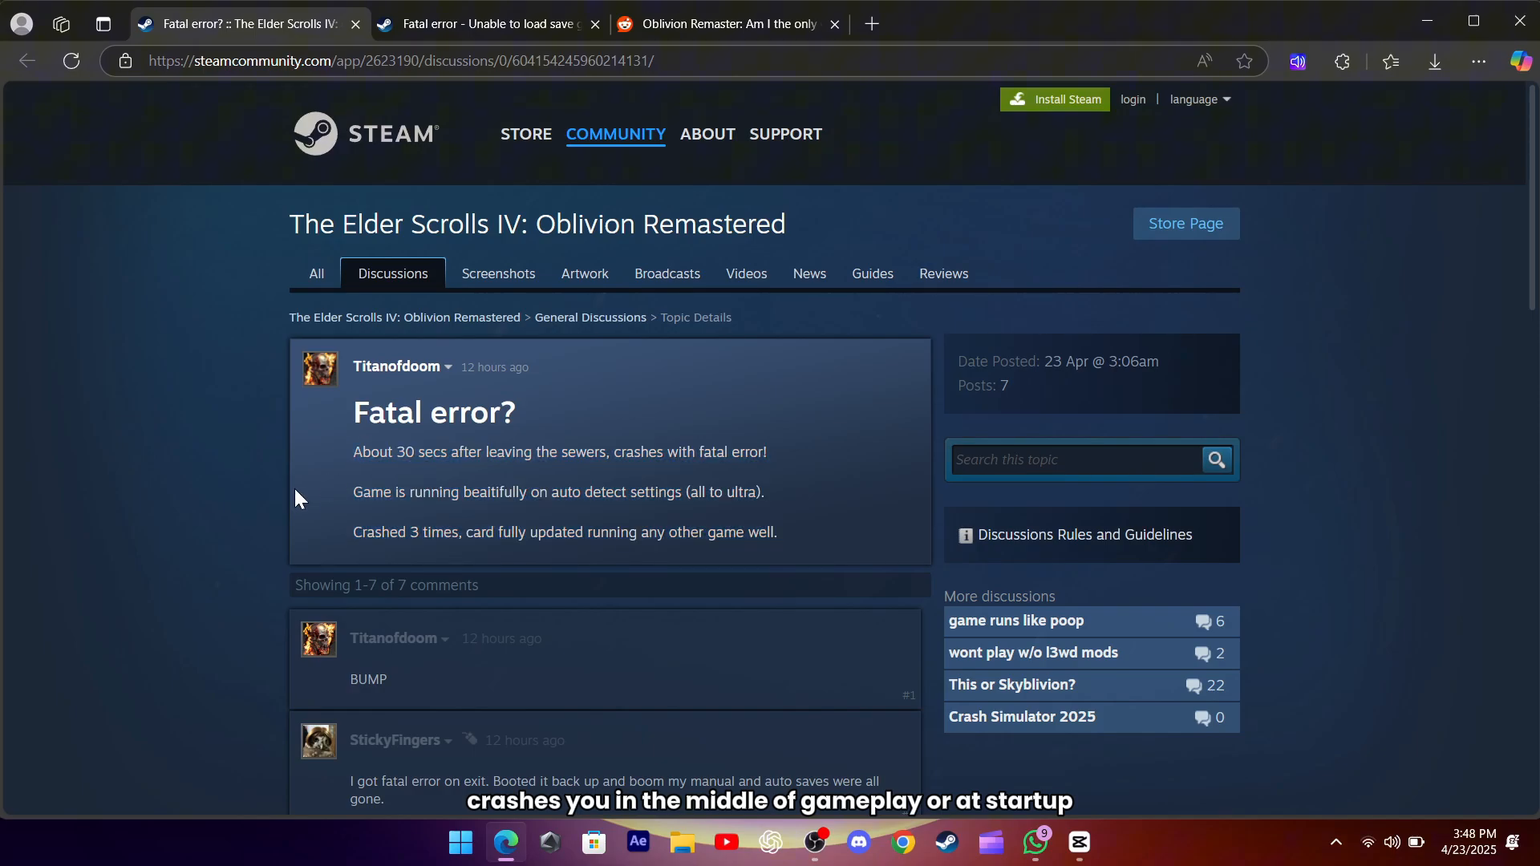
scroll(down, 3)
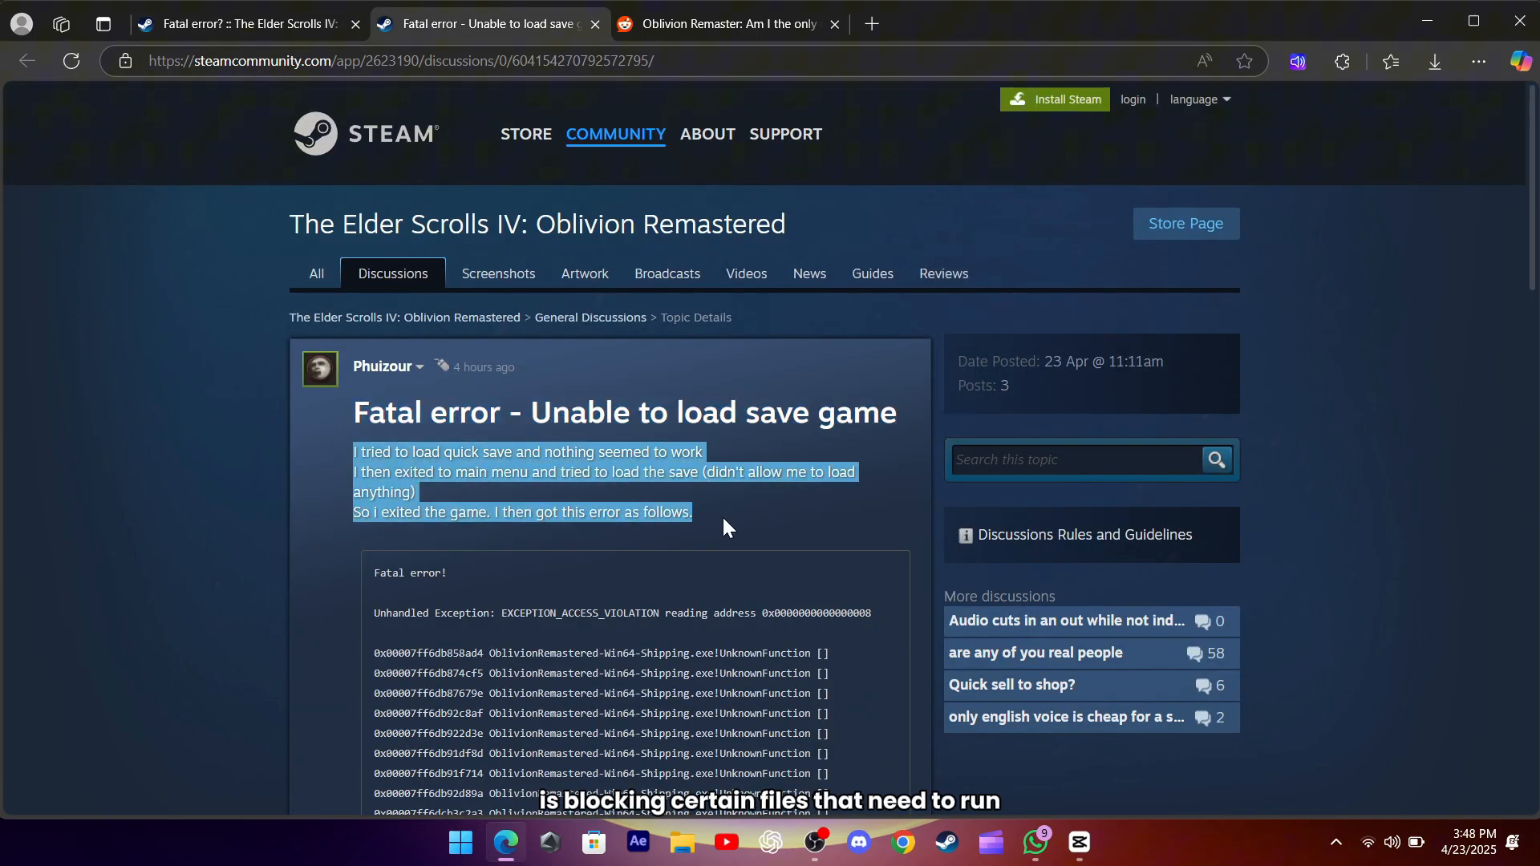
scroll(down, 3)
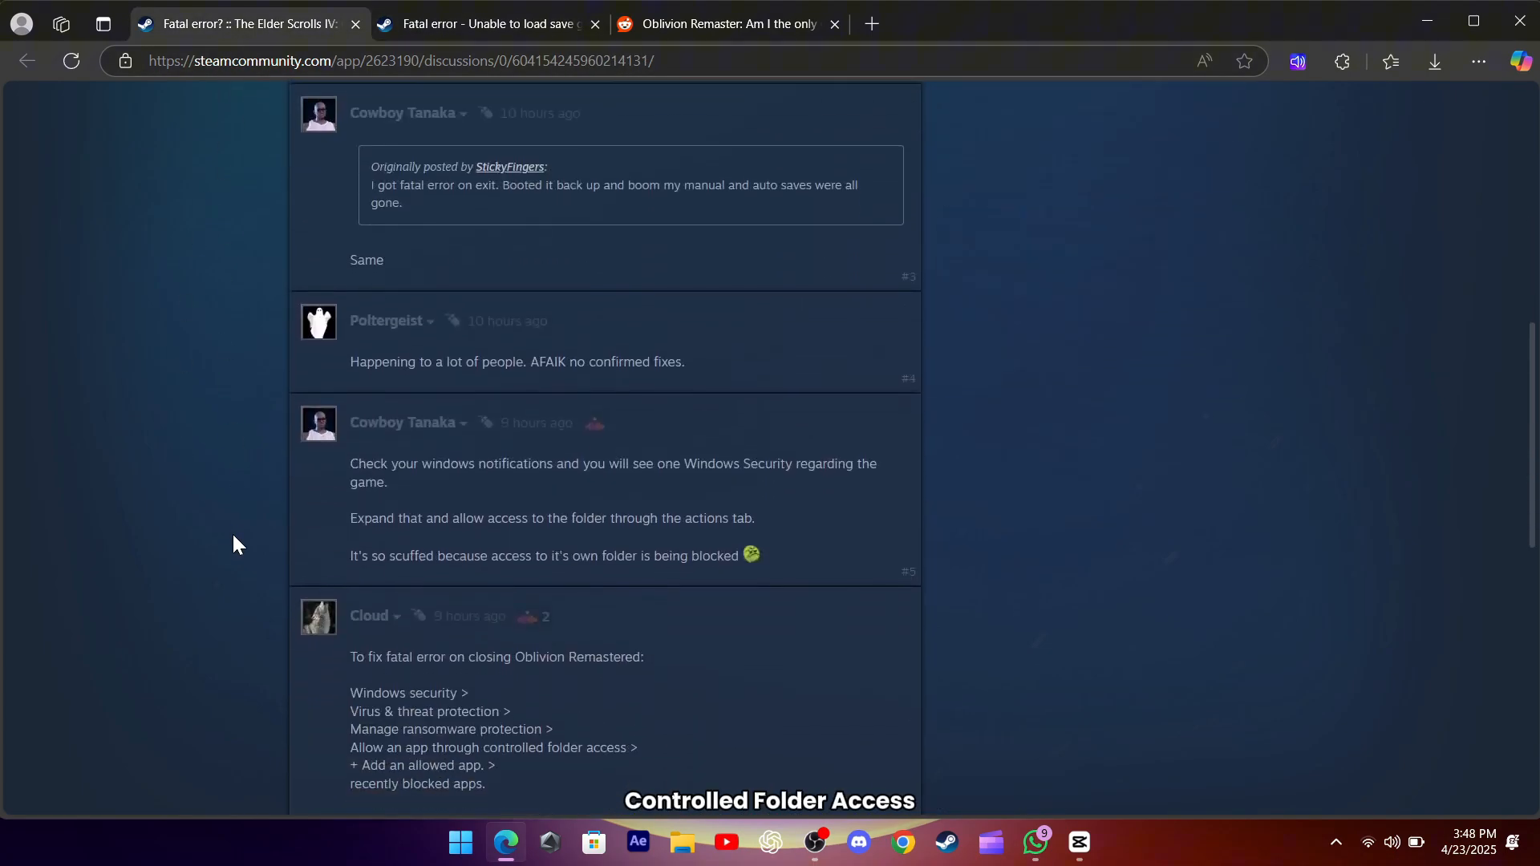
- Clear the fix-step highlight and bring up the 'Fatal error - Unable to load save game' crash log
scroll(down, 3)
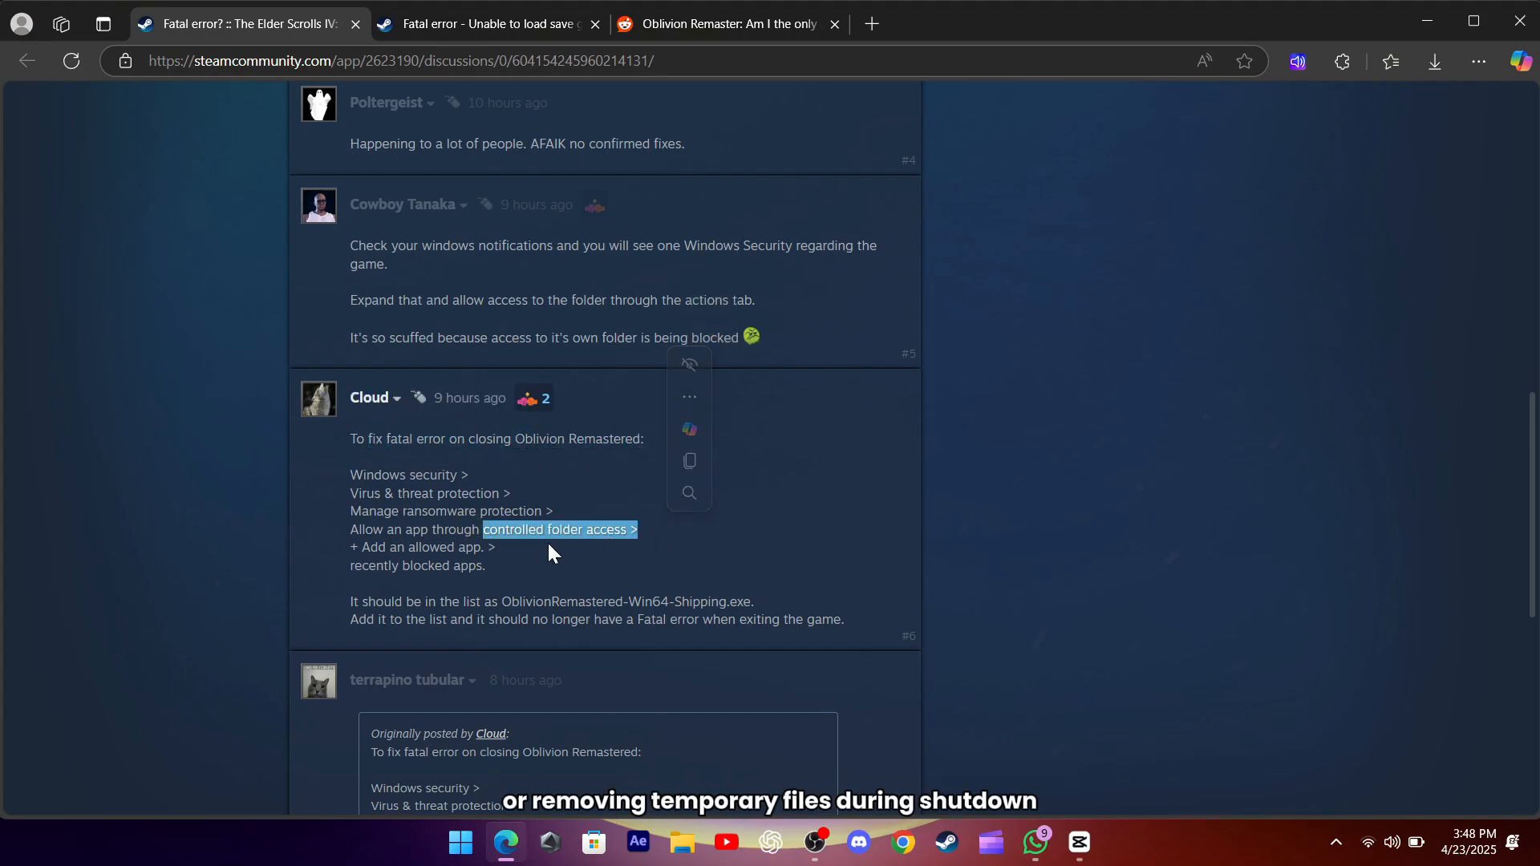
click(325, 489)
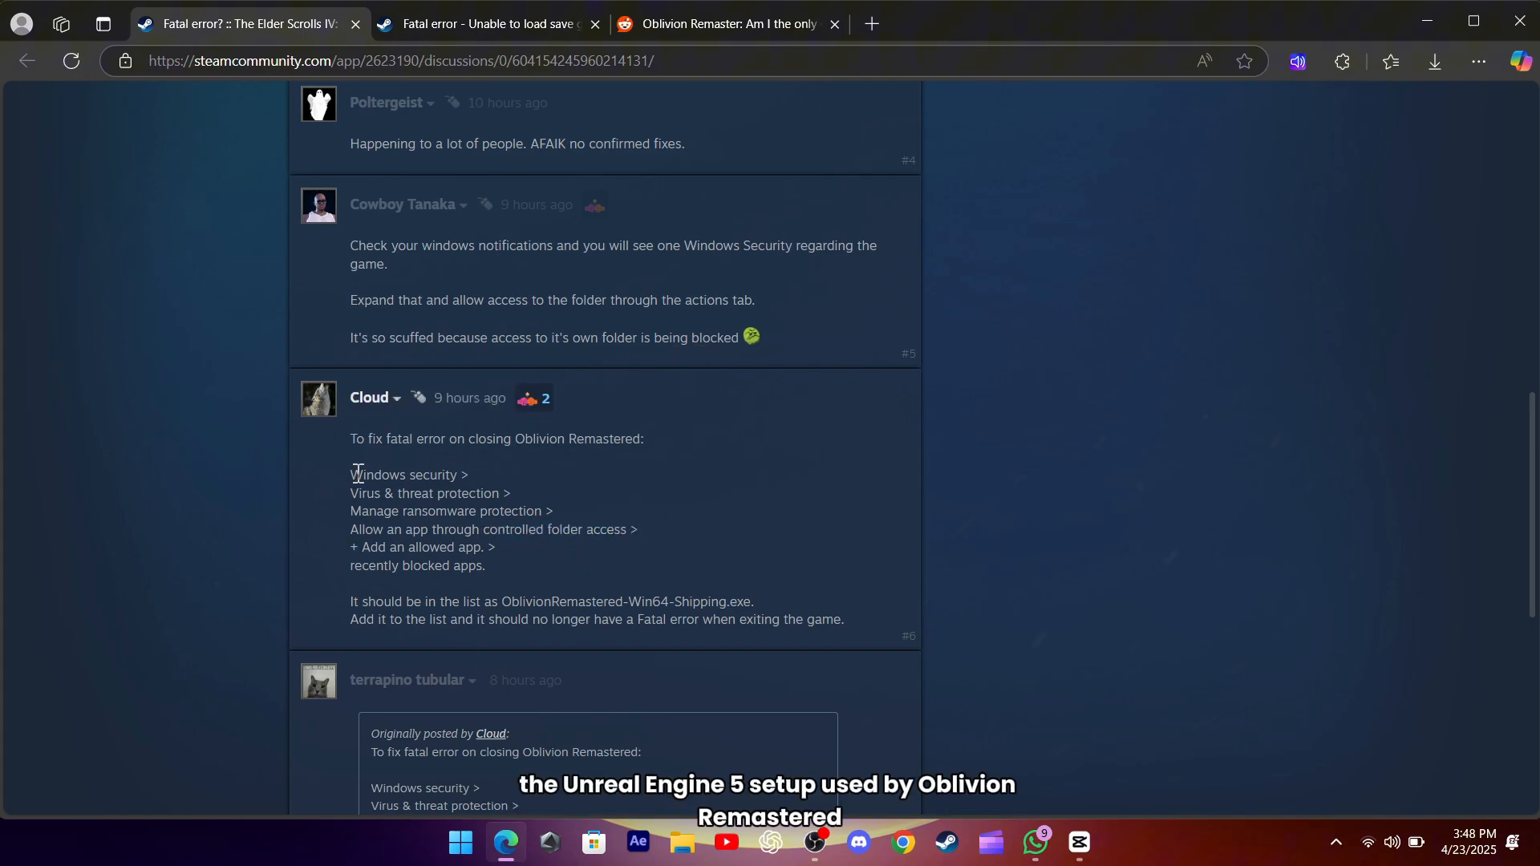
mouse_move(339, 482)
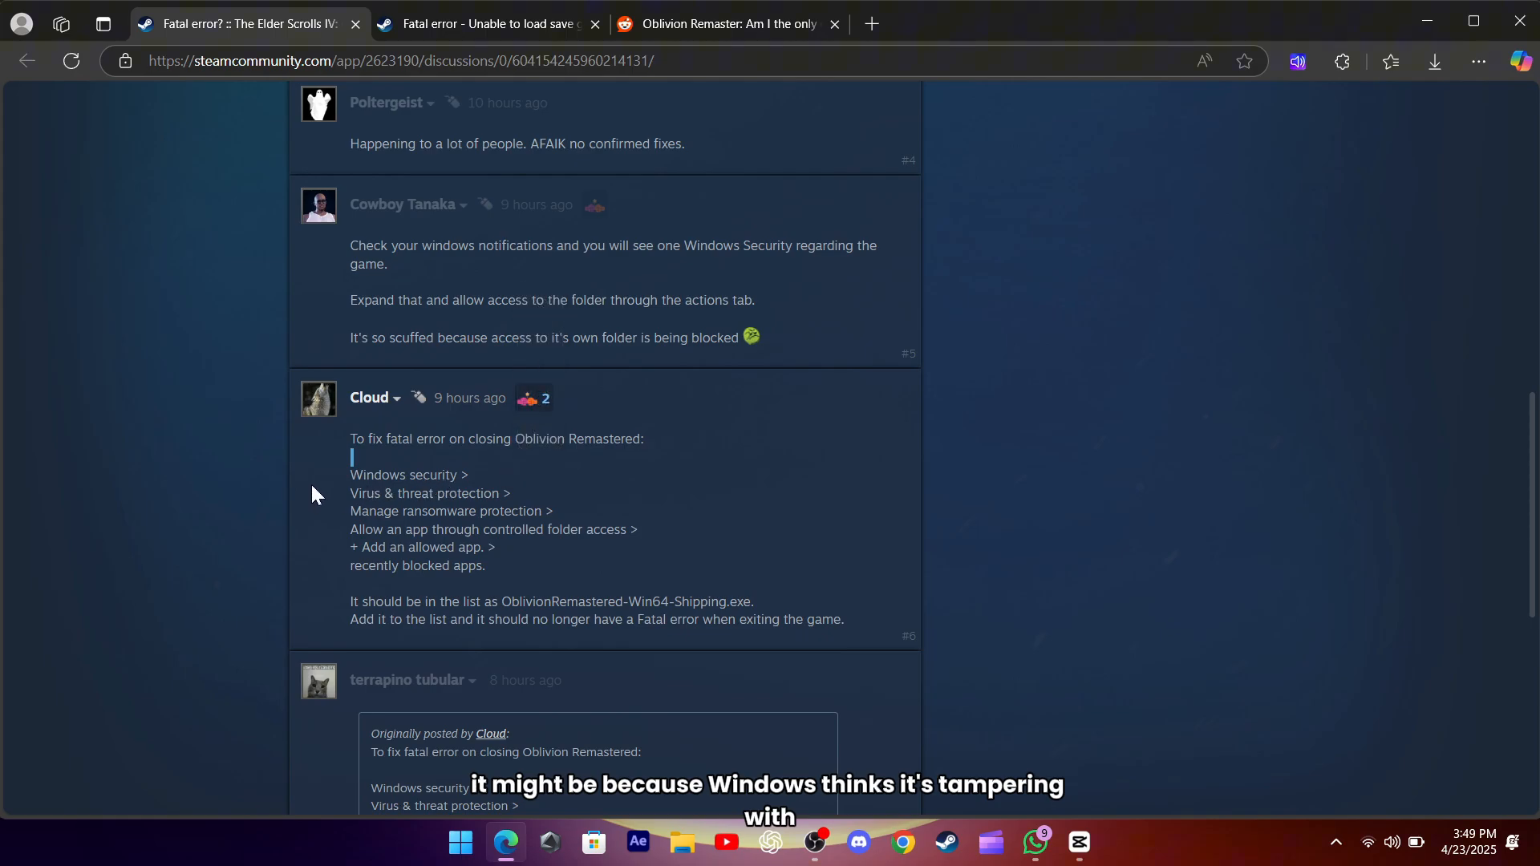
scroll(down, 3)
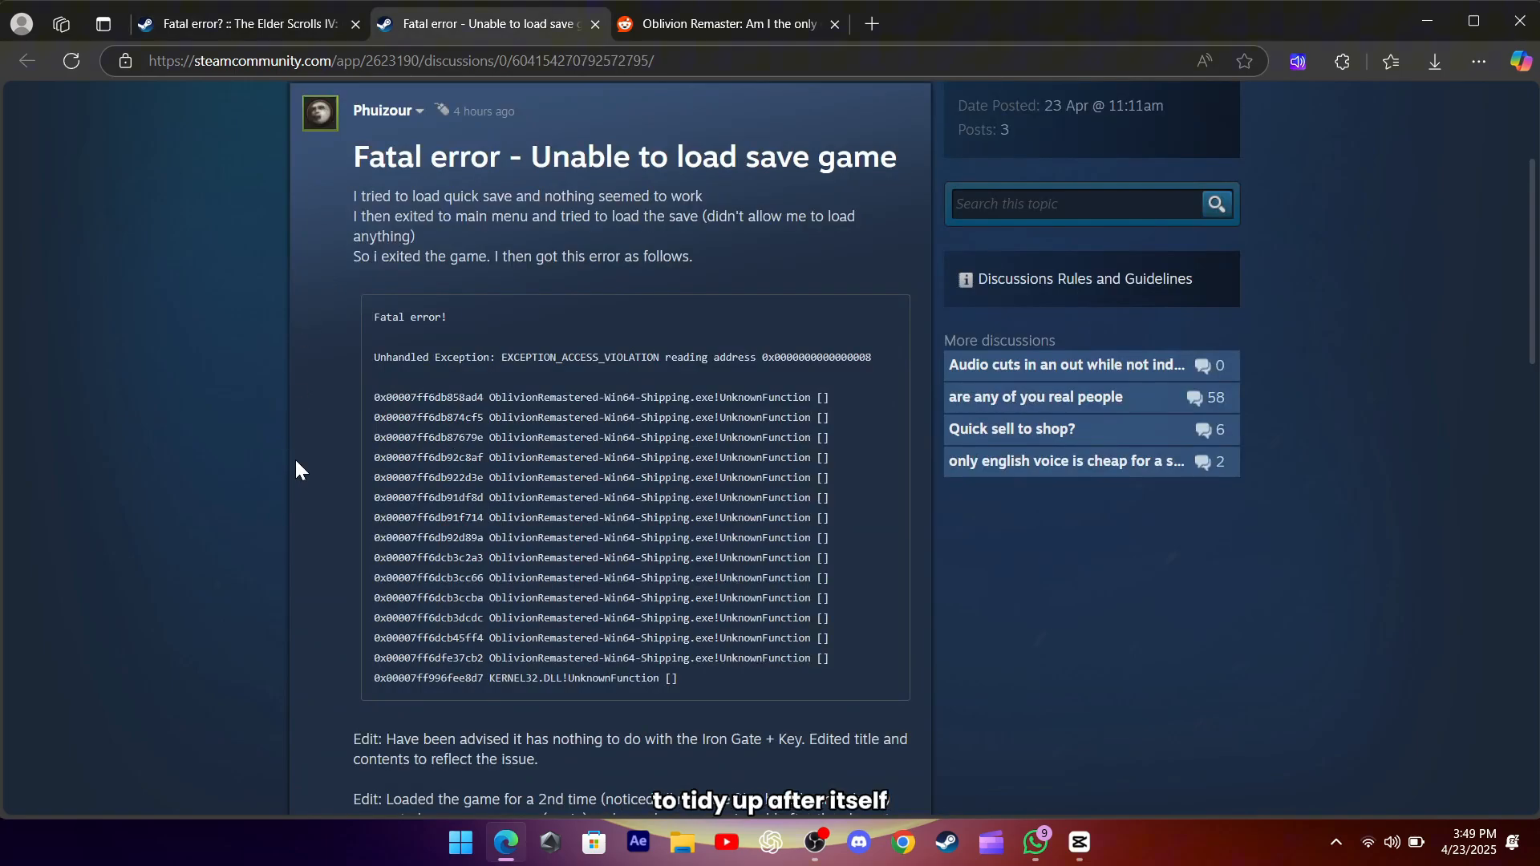
- Highlight the Nvidia sl.pcl.dll delete-or-rename fix, then move to the Reddit crash thread
scroll(down, 3)
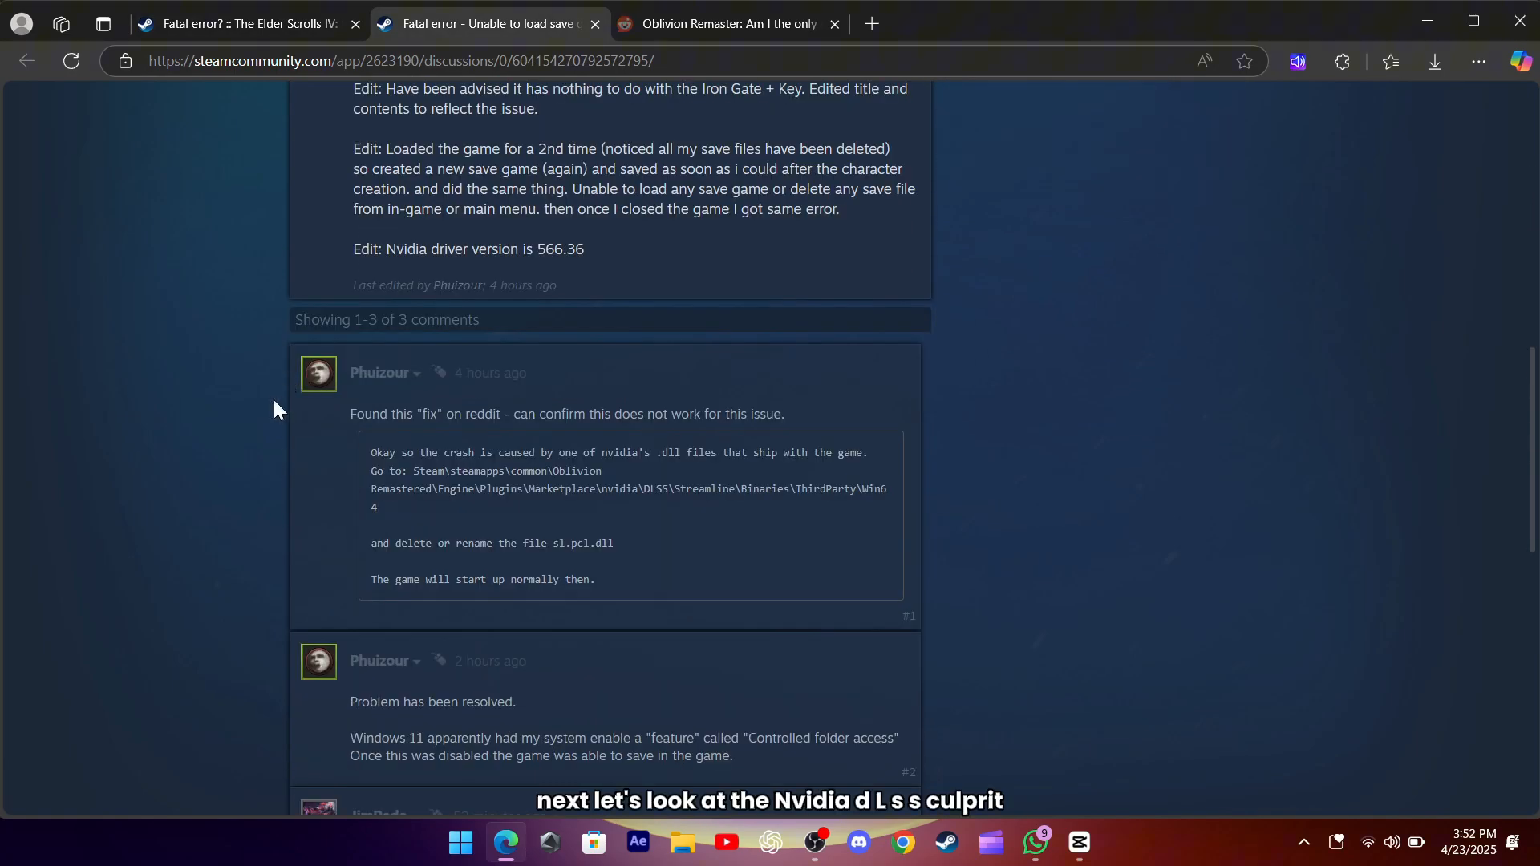
drag(351, 413, 575, 413)
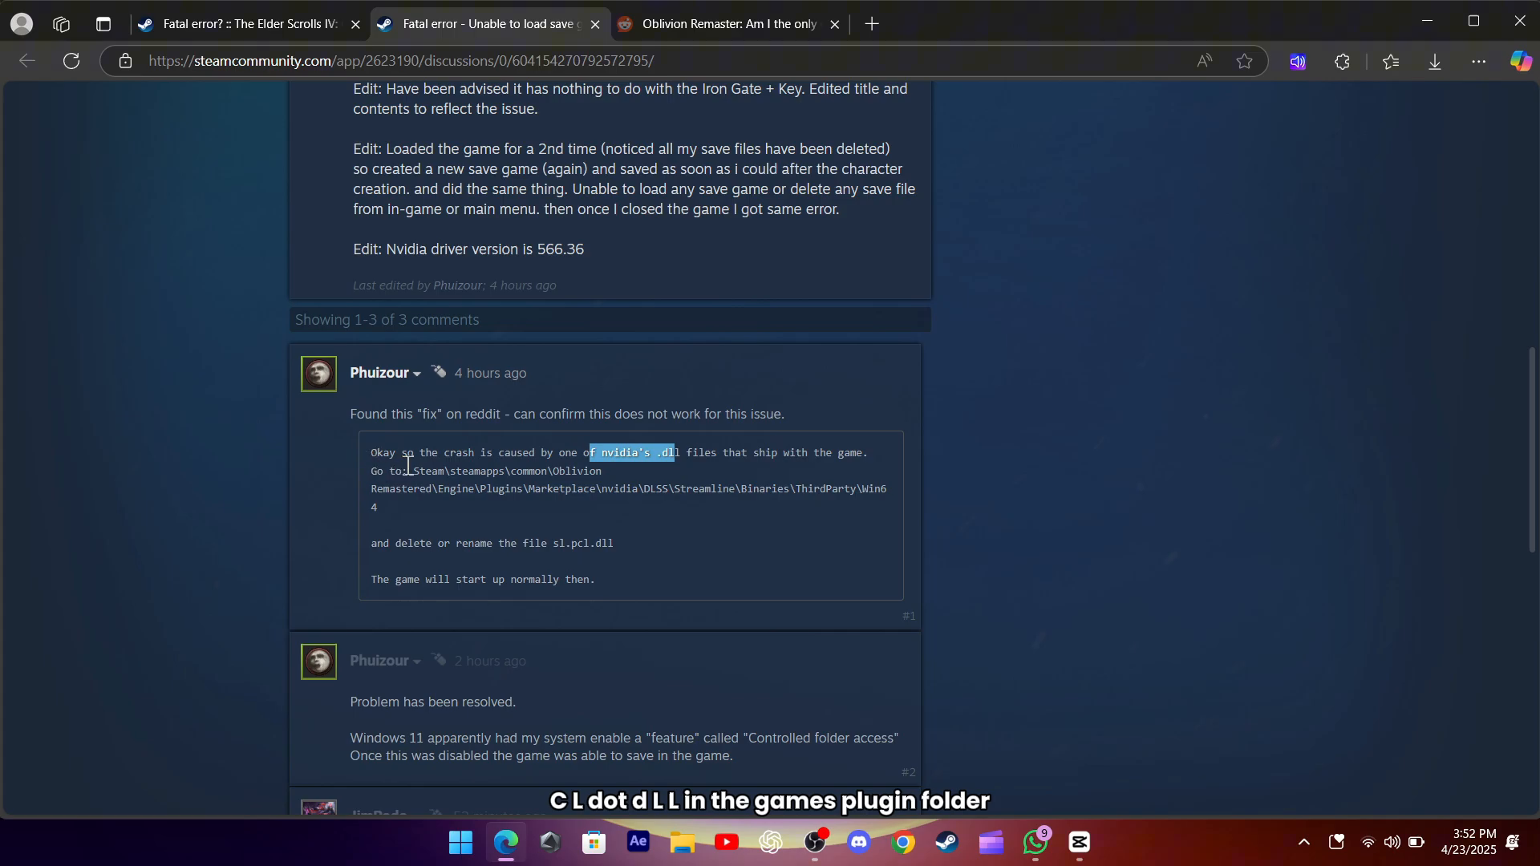
drag(589, 452, 376, 506)
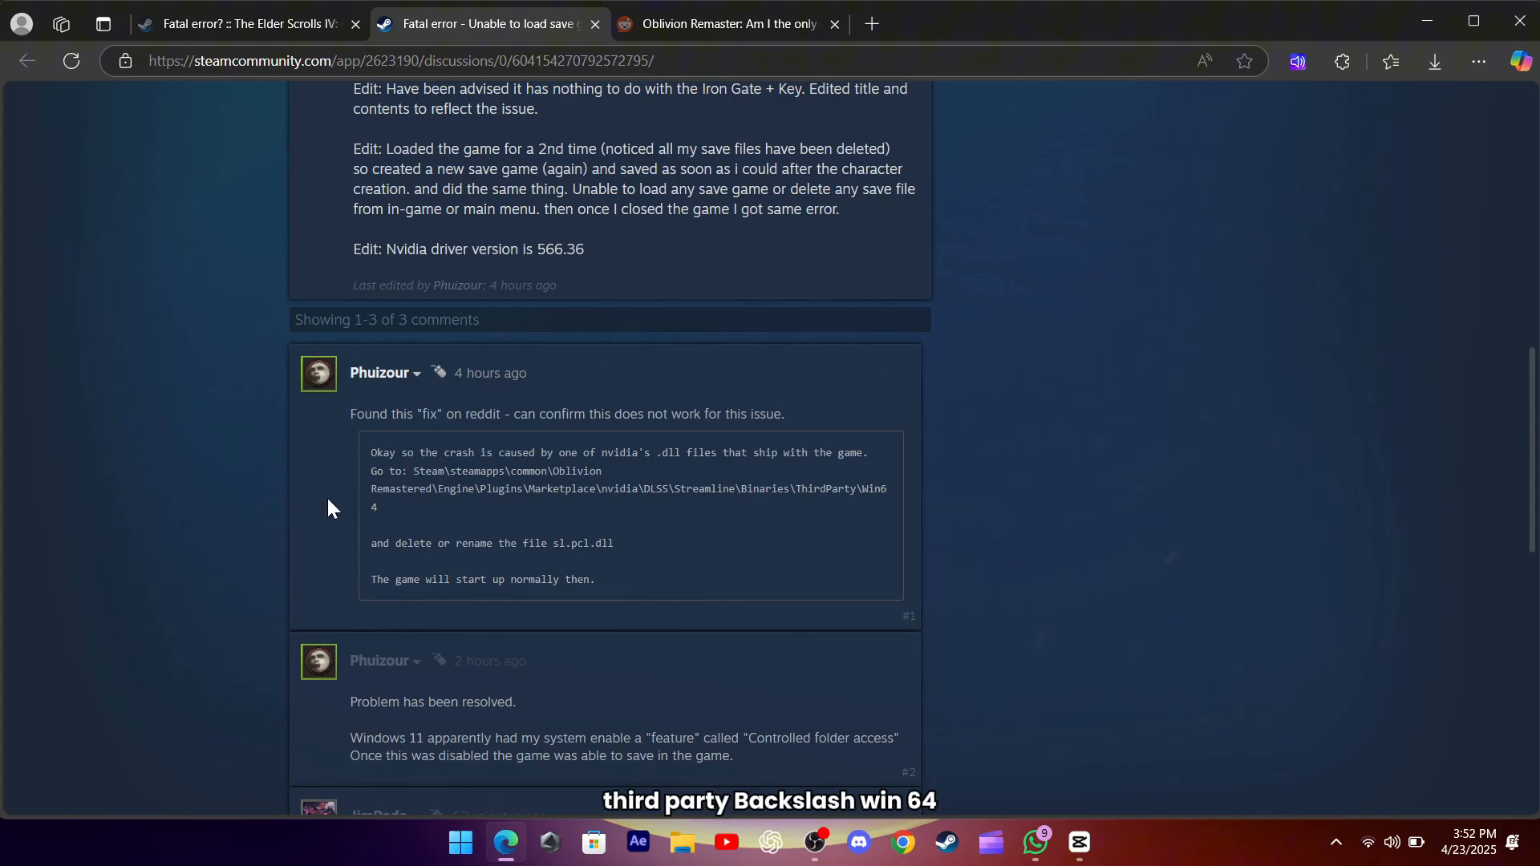
drag(371, 543, 614, 543)
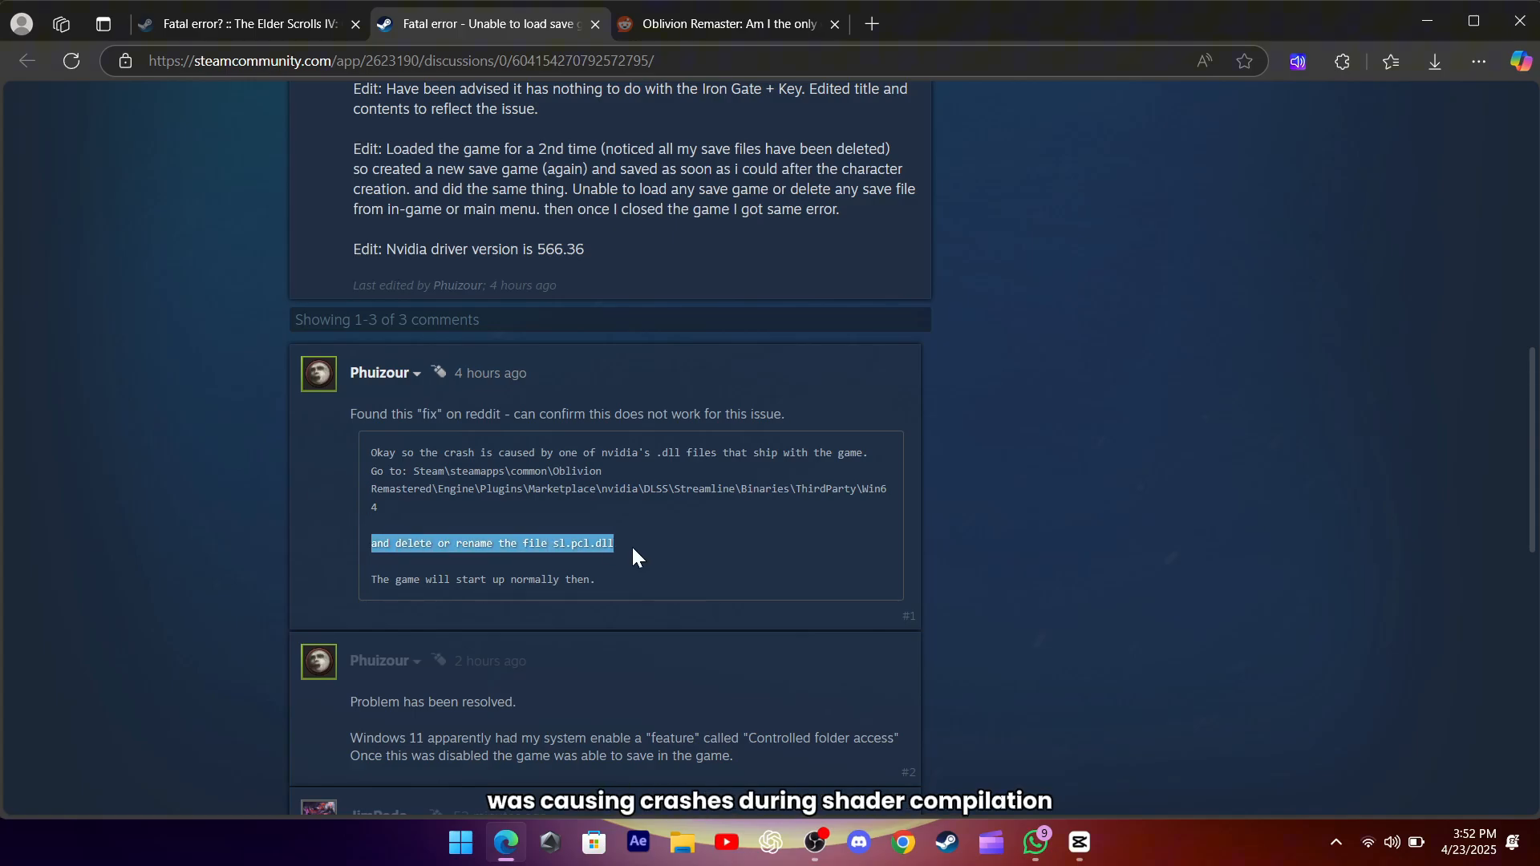
mouse_move(331, 528)
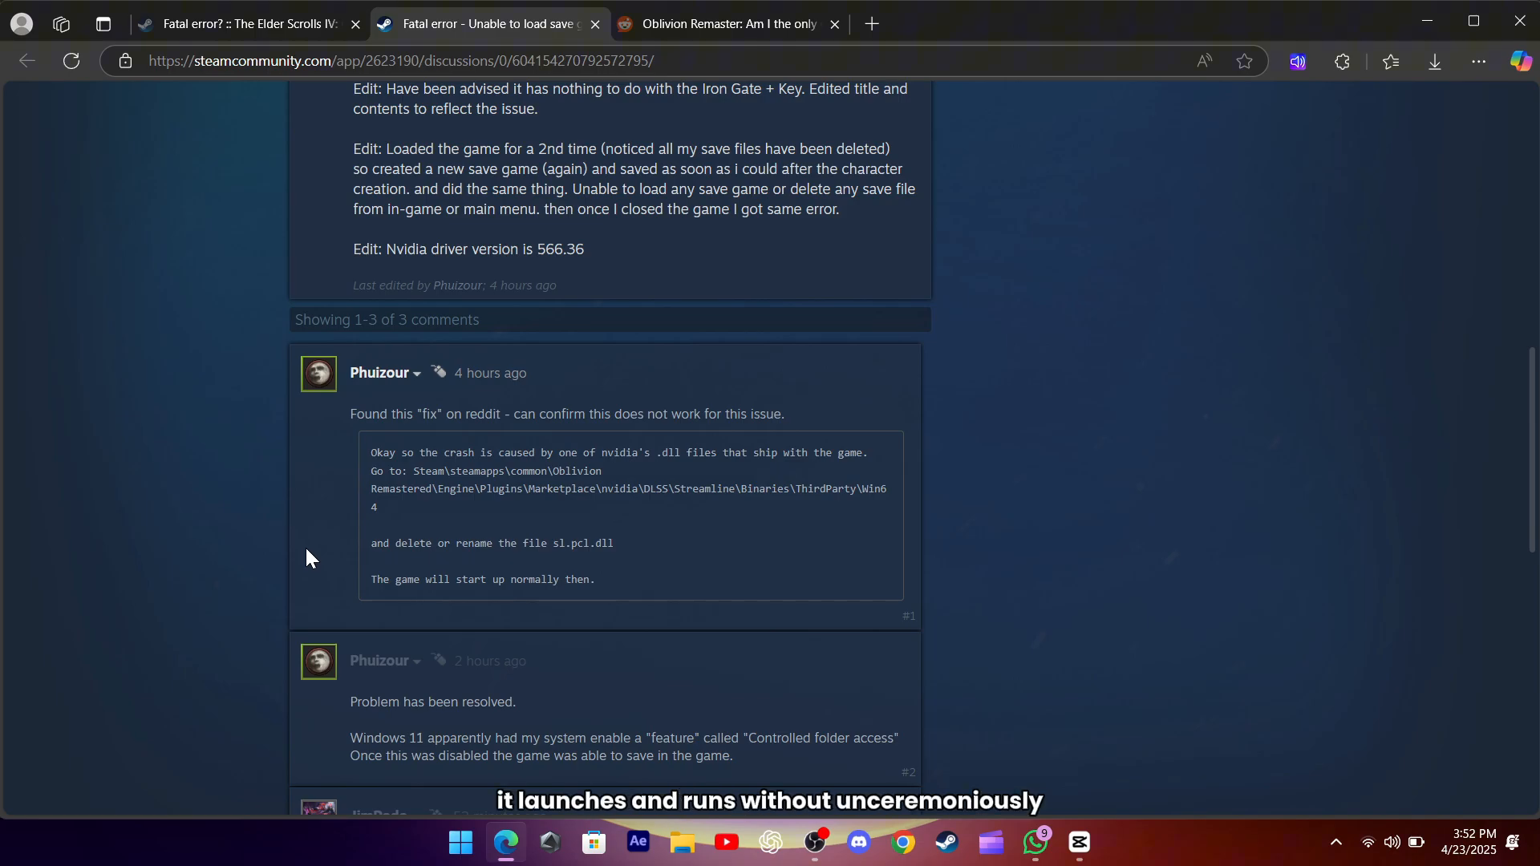
mouse_move(253, 512)
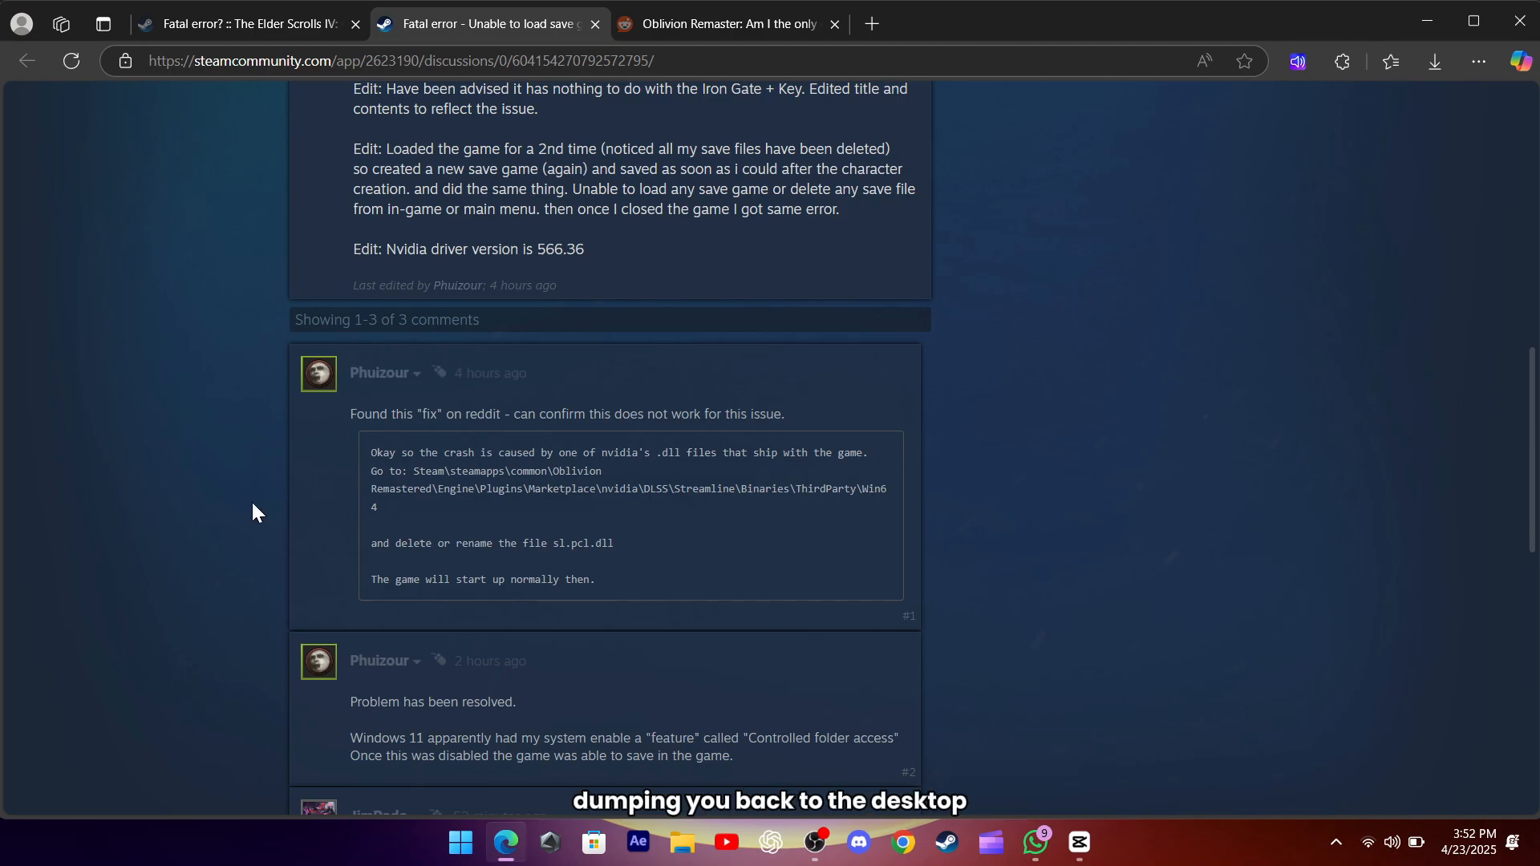
click(725, 17)
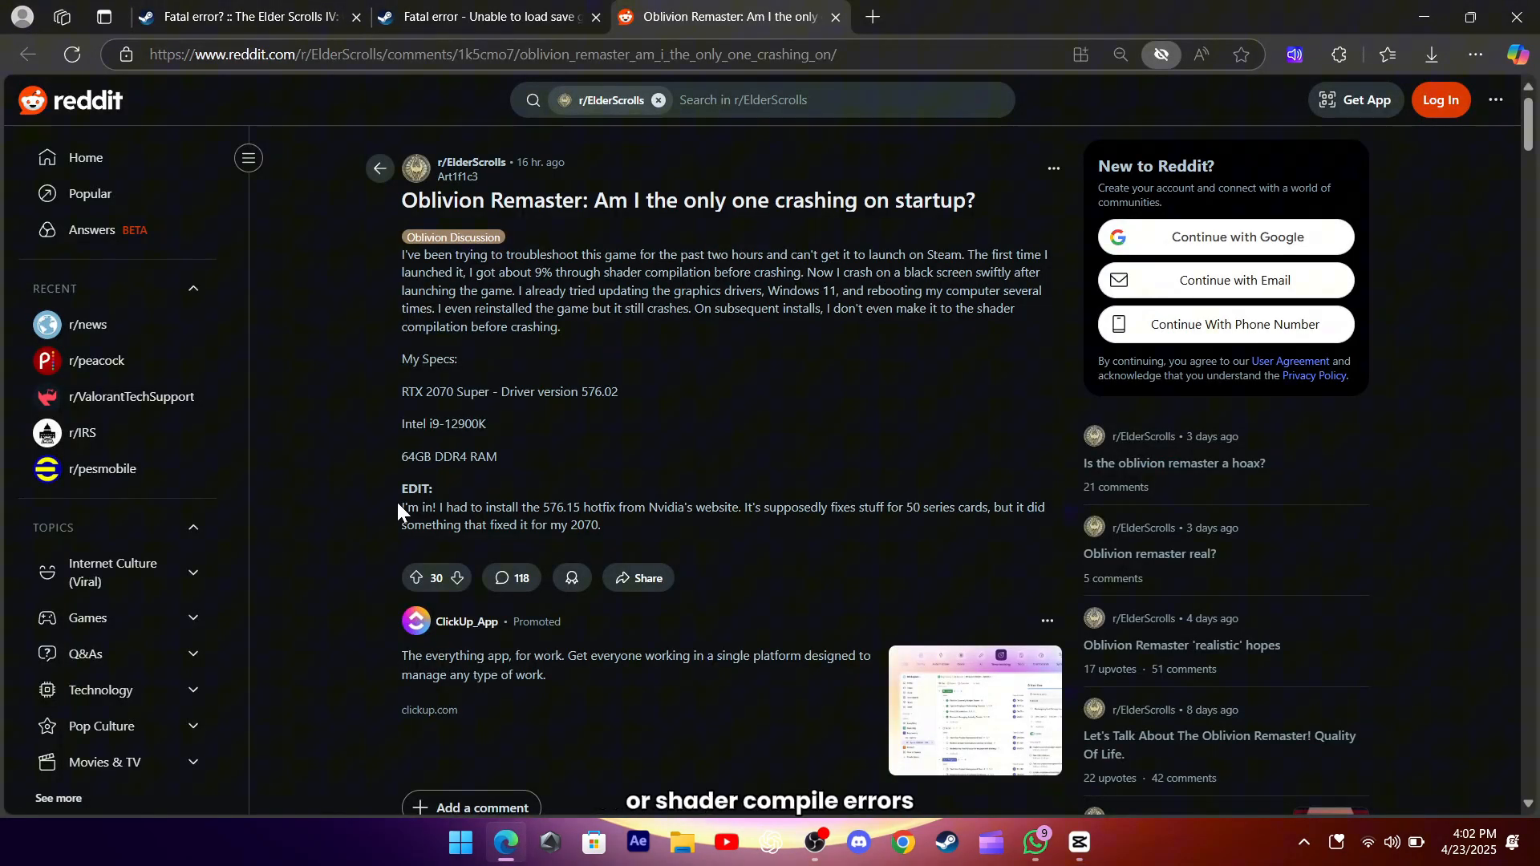
drag(401, 508, 600, 525)
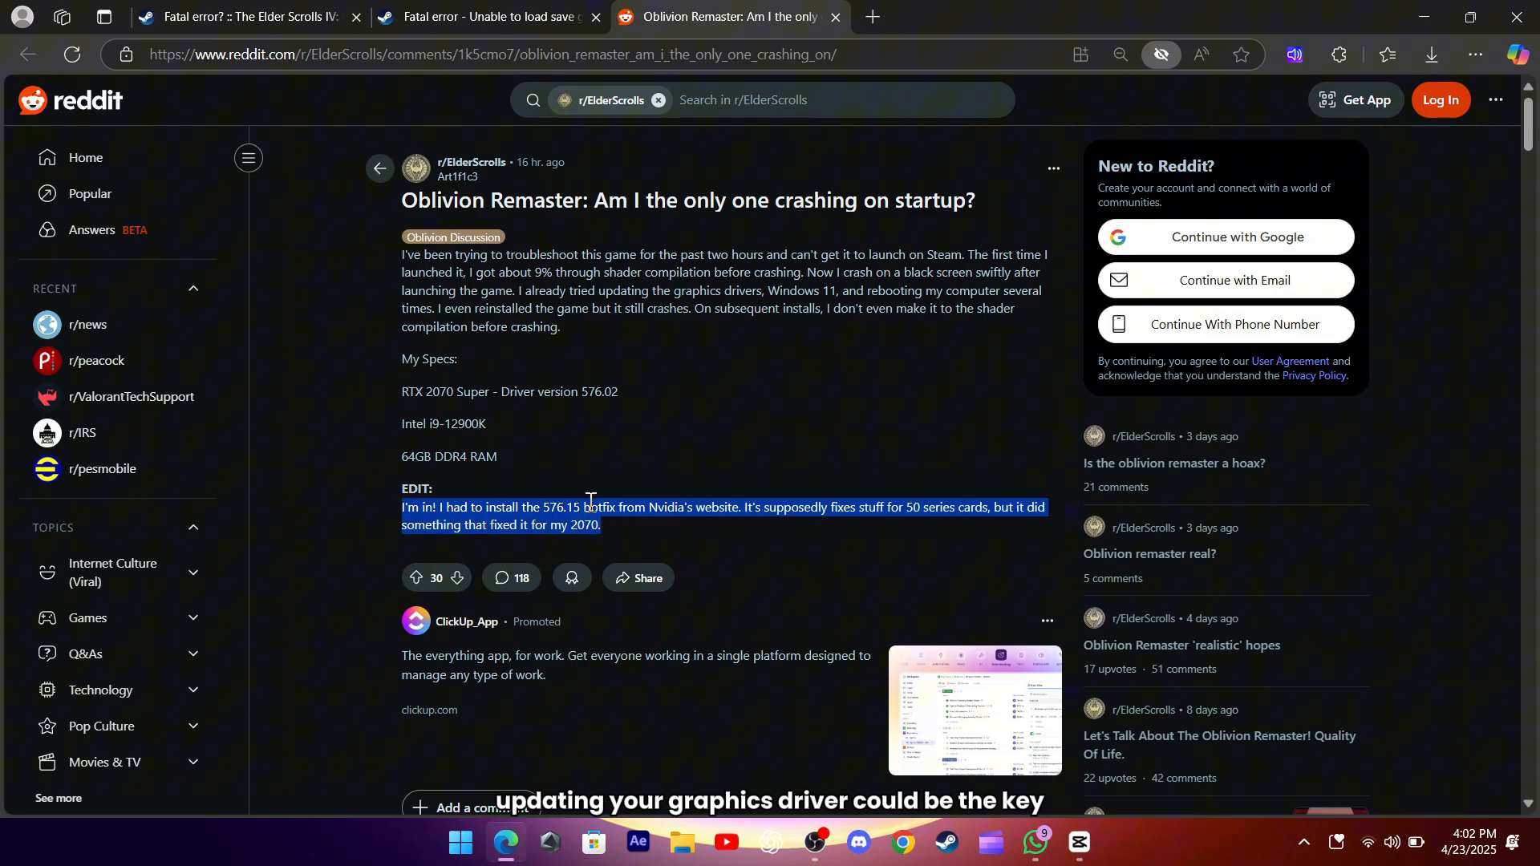
click(539, 508)
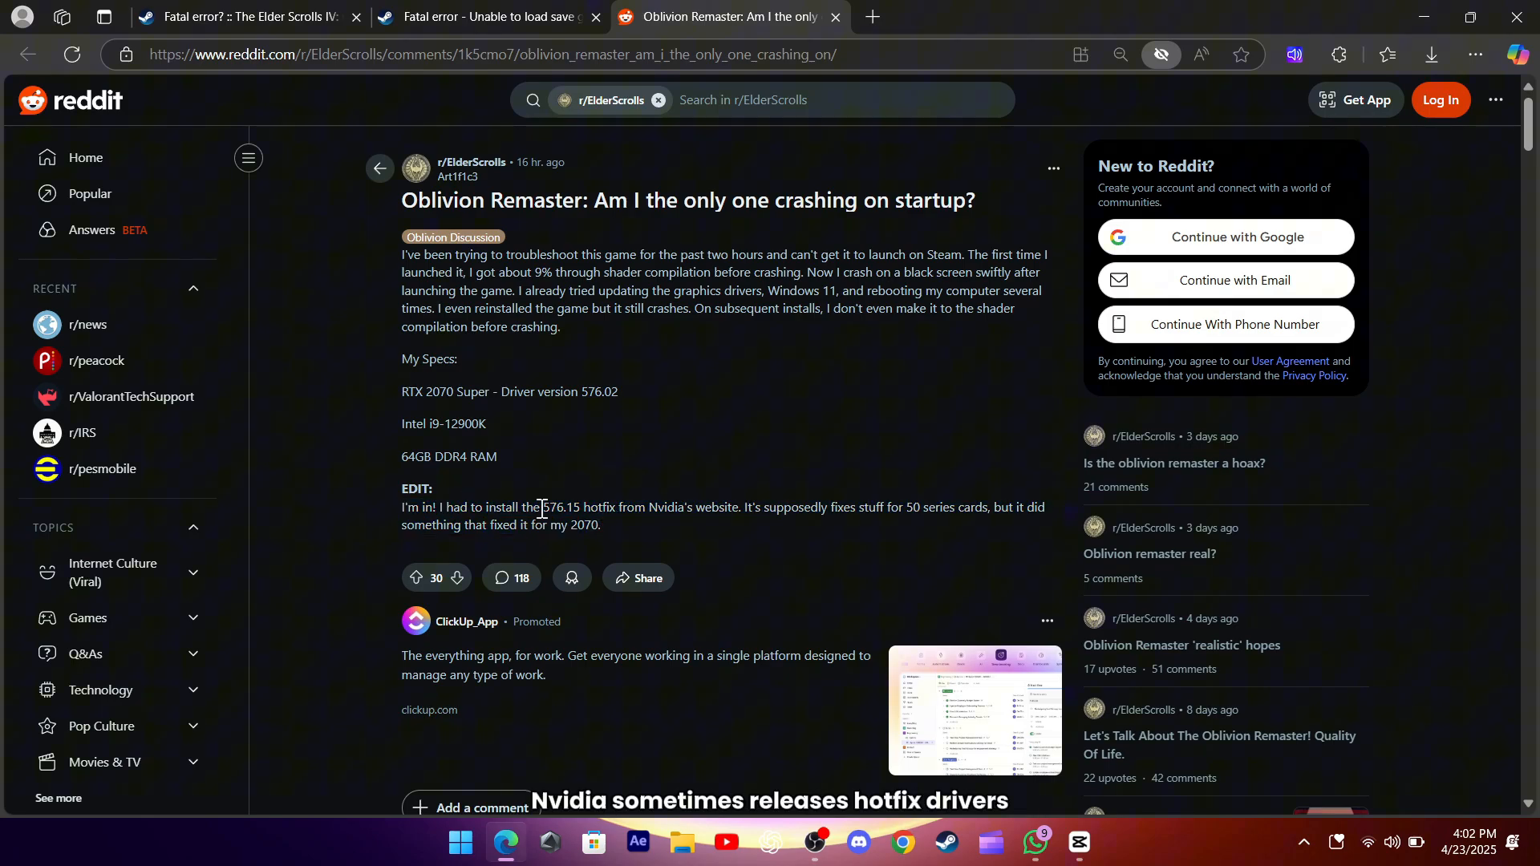
double_click(577, 508)
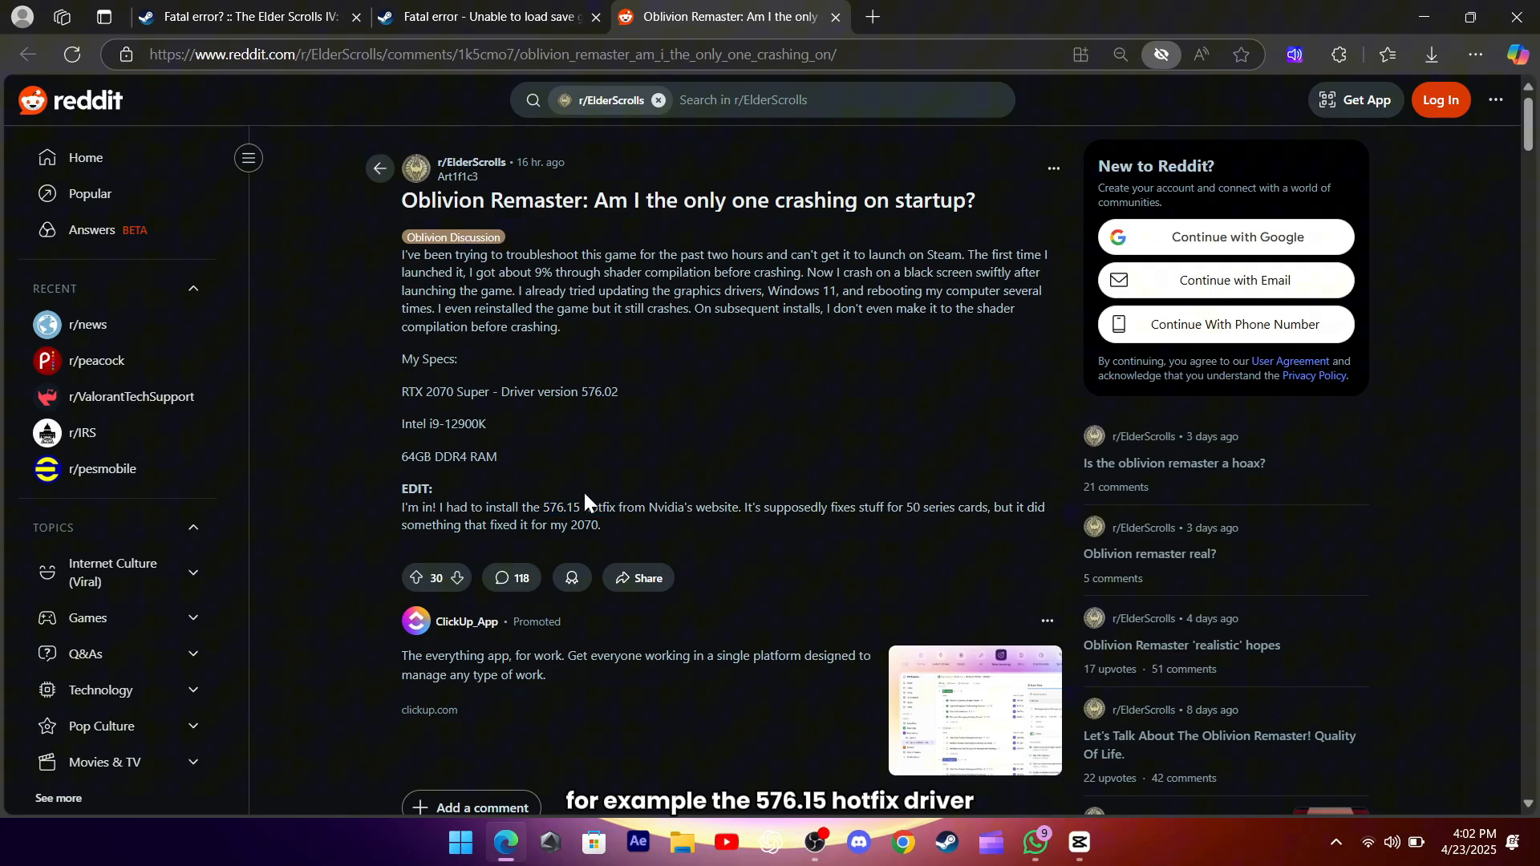
drag(738, 508, 600, 525)
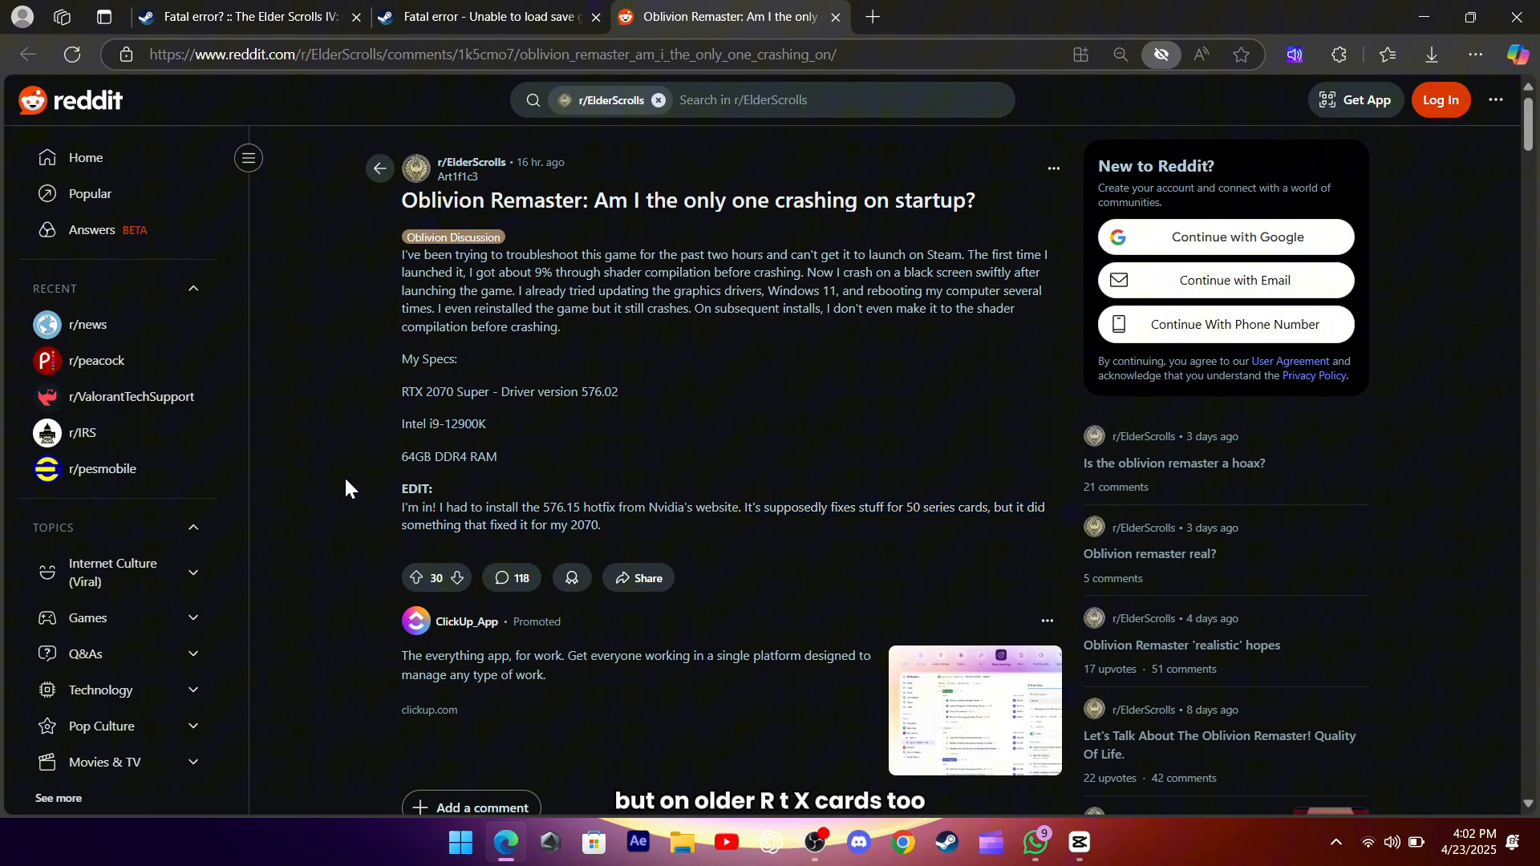
- Scroll the Reddit comments and highlight the frame-rate cap workaround comment
scroll(down, 3)
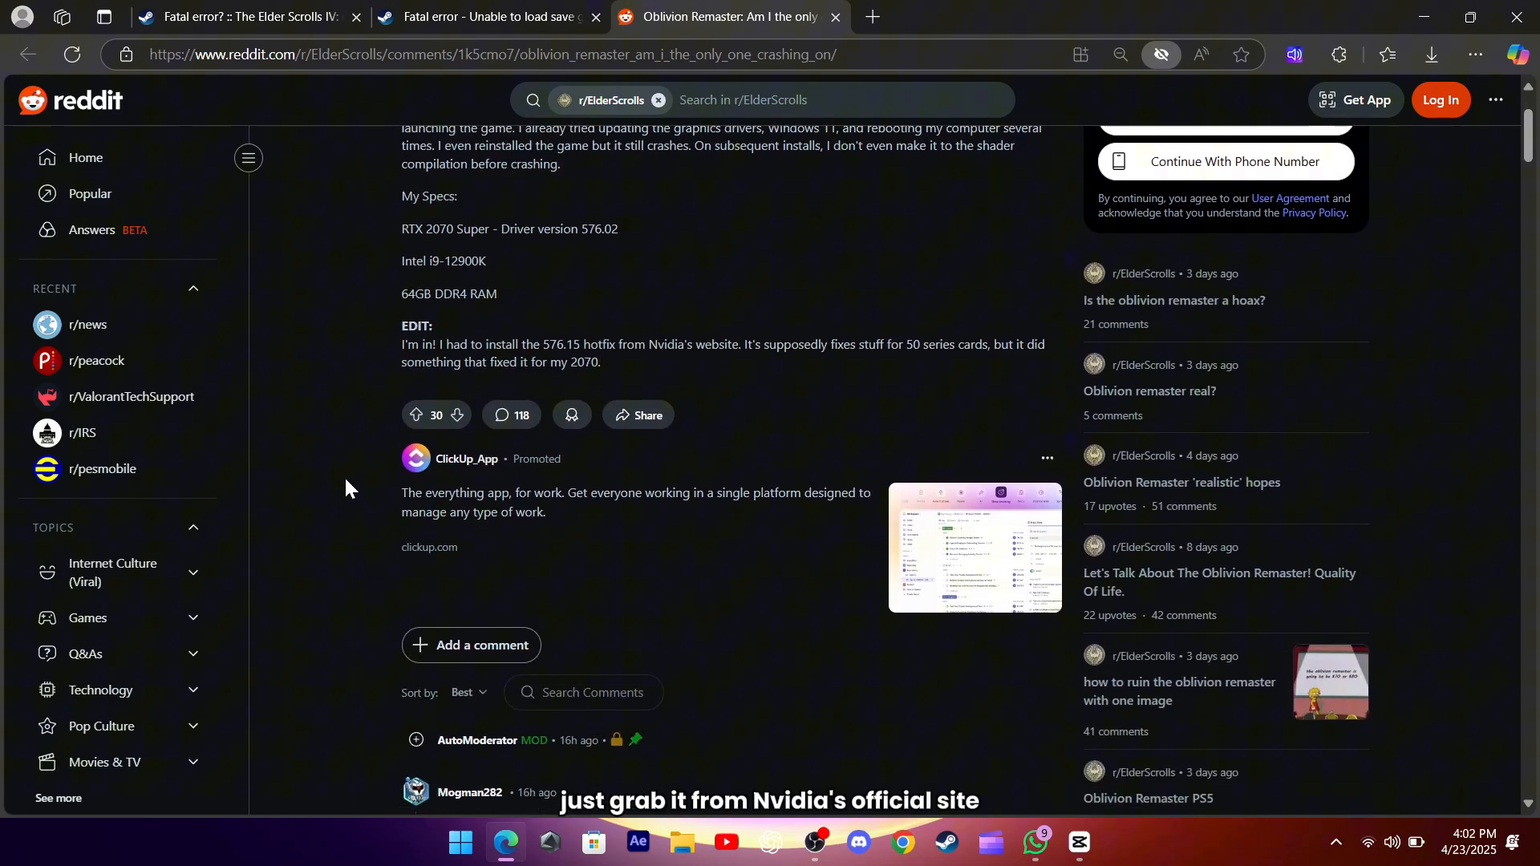
scroll(down, 3)
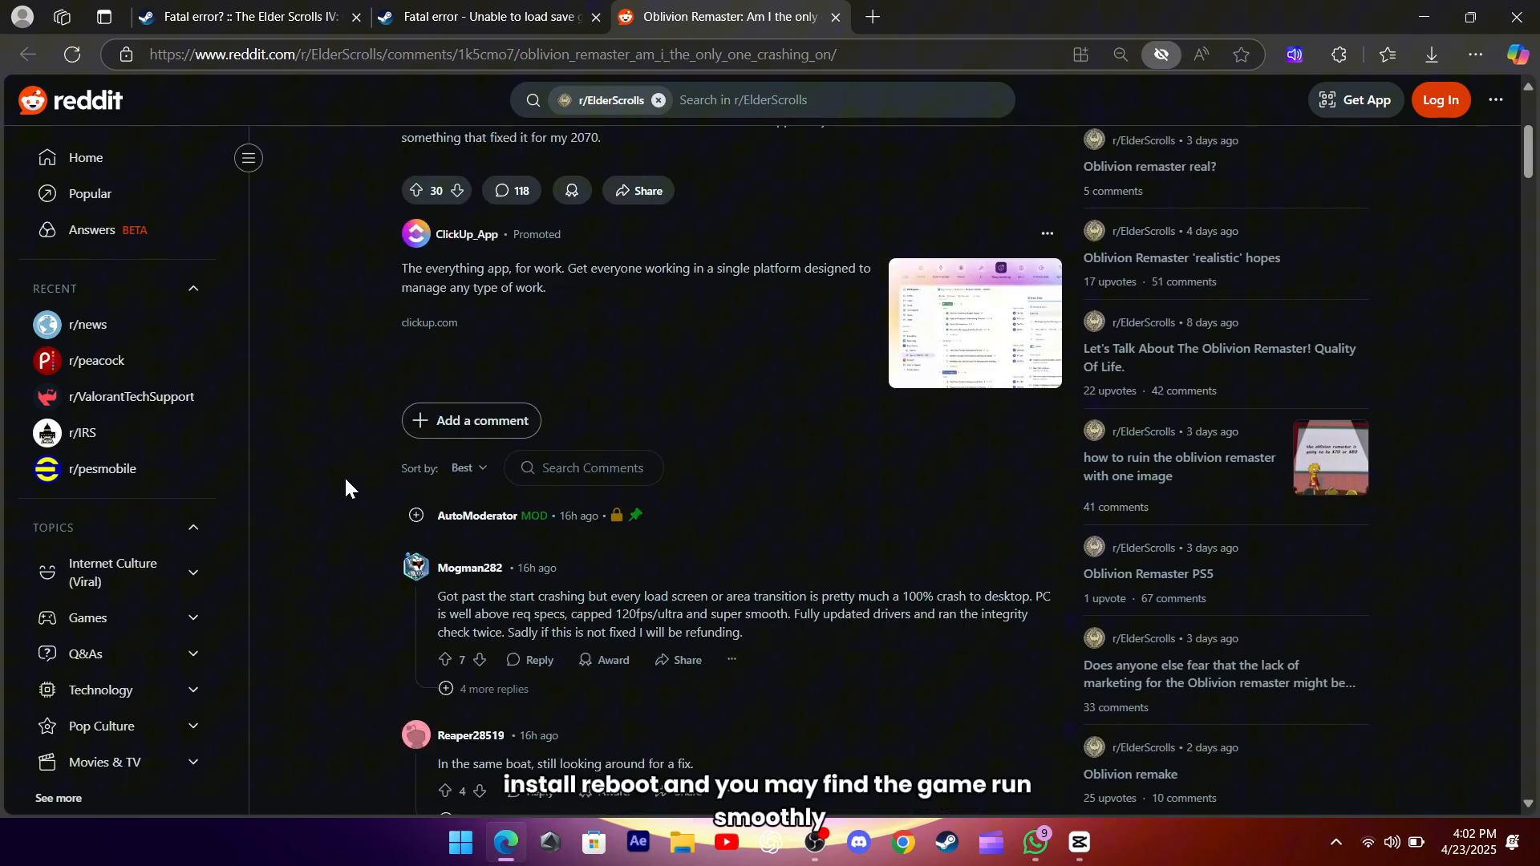
scroll(down, 3)
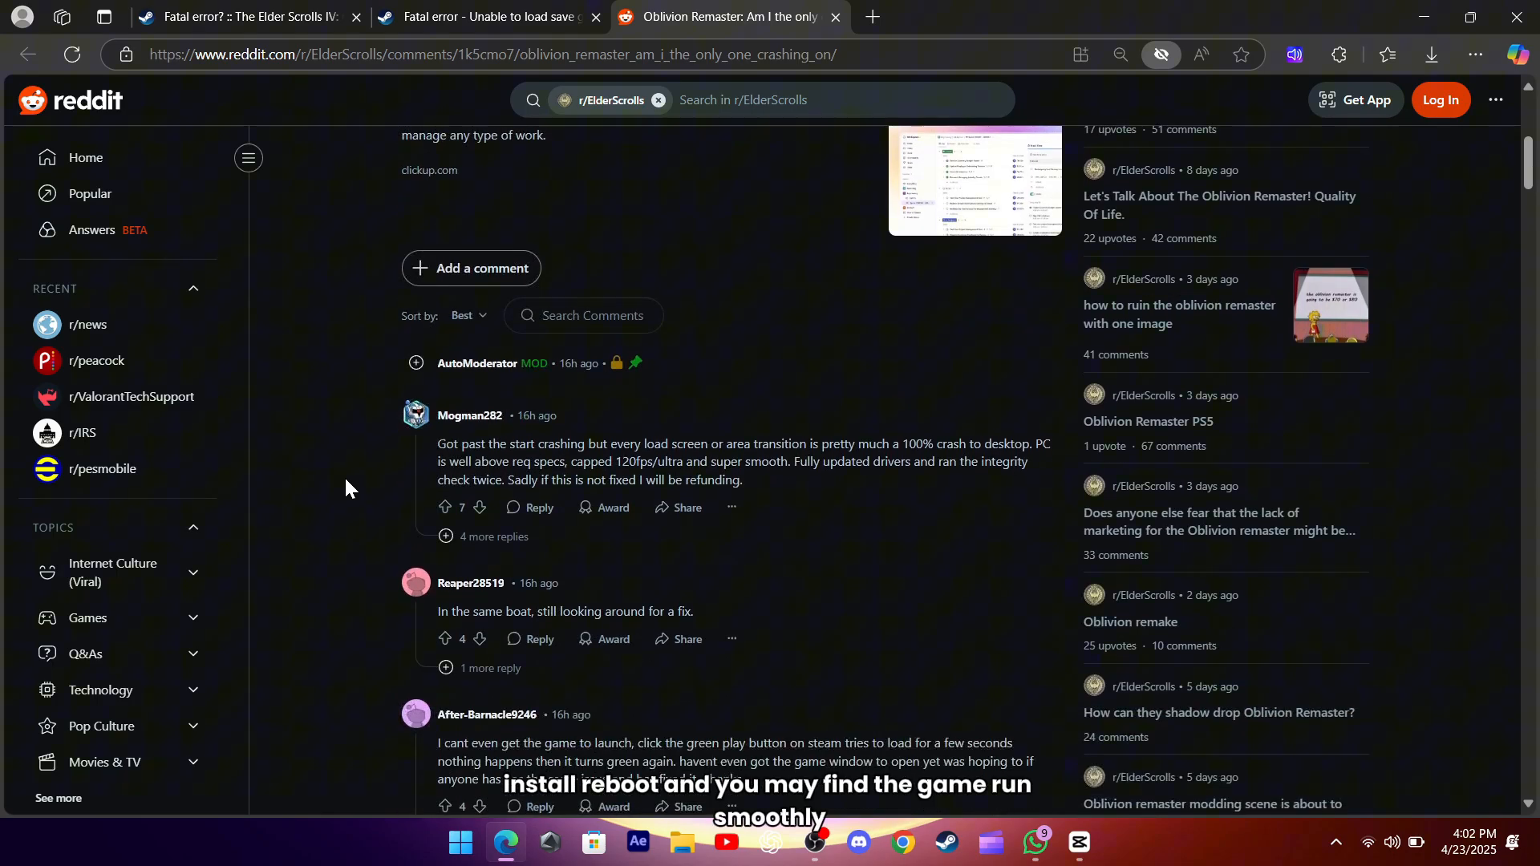
scroll(down, 3)
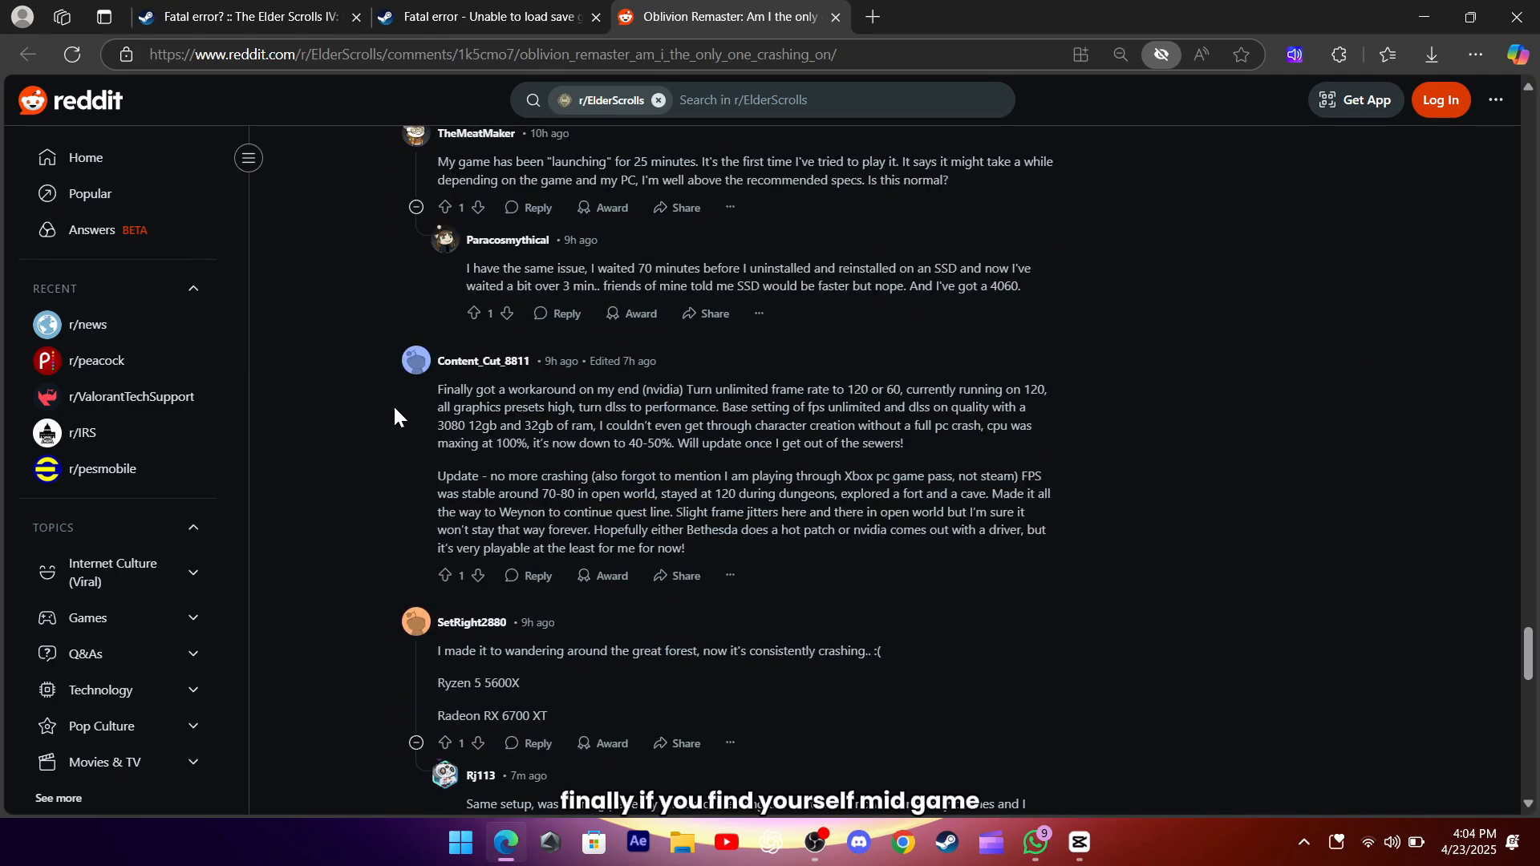
drag(437, 389, 902, 443)
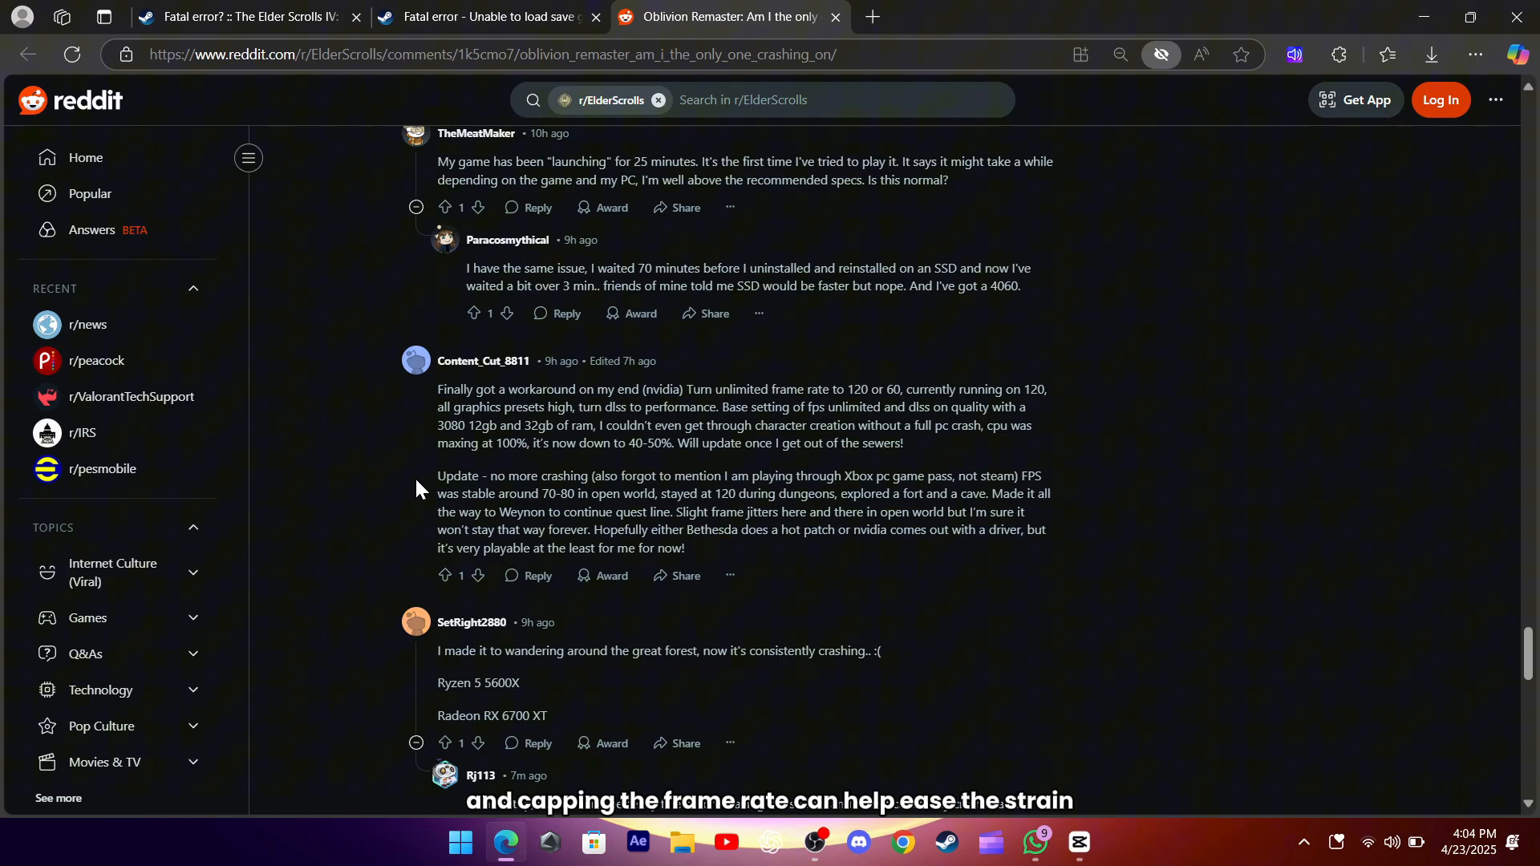
drag(686, 389, 881, 389)
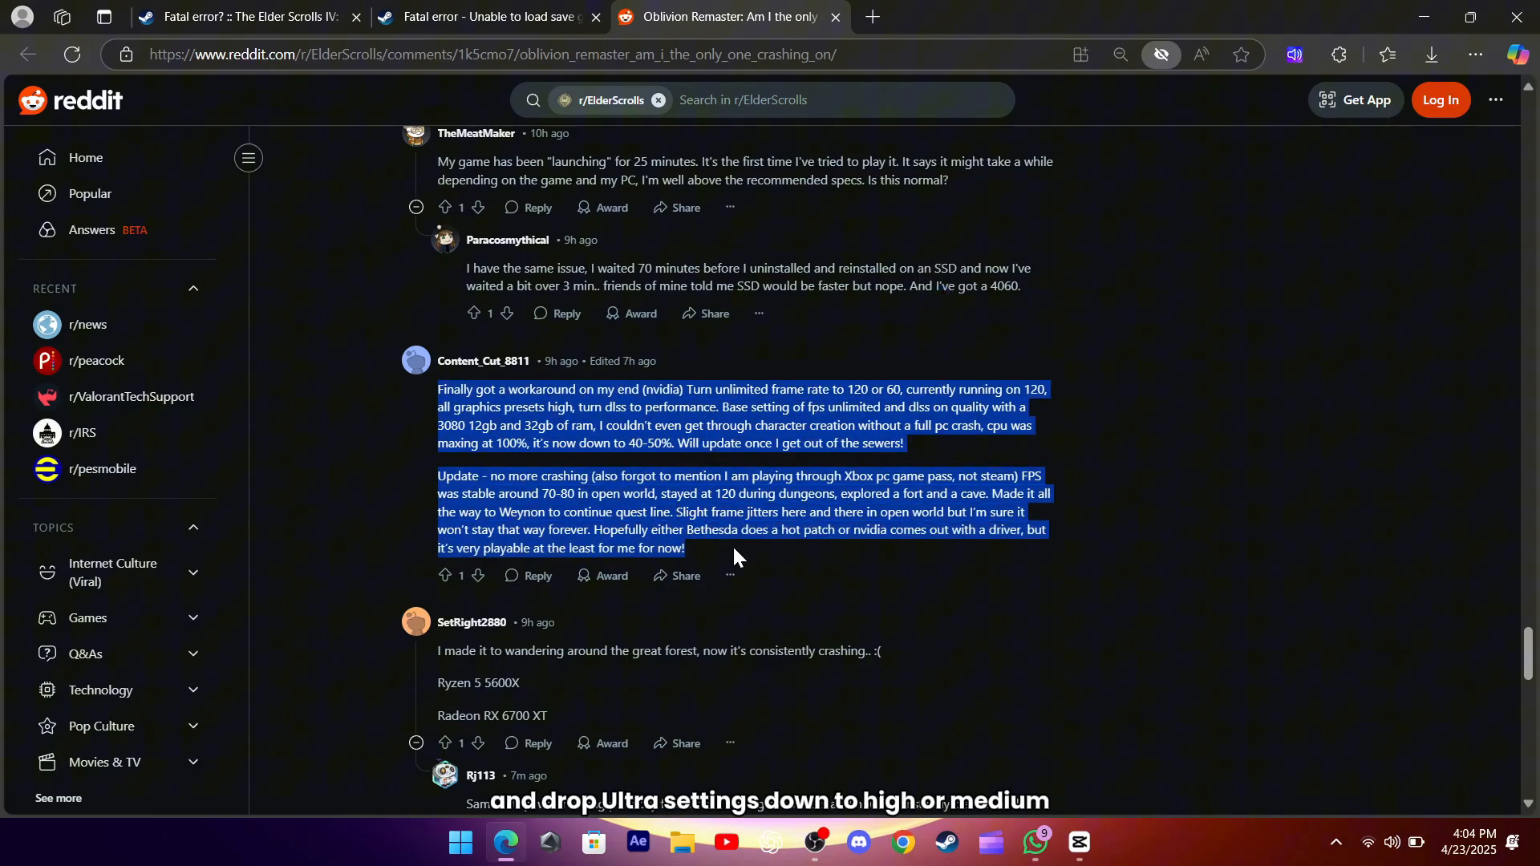
- Highlight the no-more-crashing update paragraph, then scroll on to the driver-update fixes
click(736, 558)
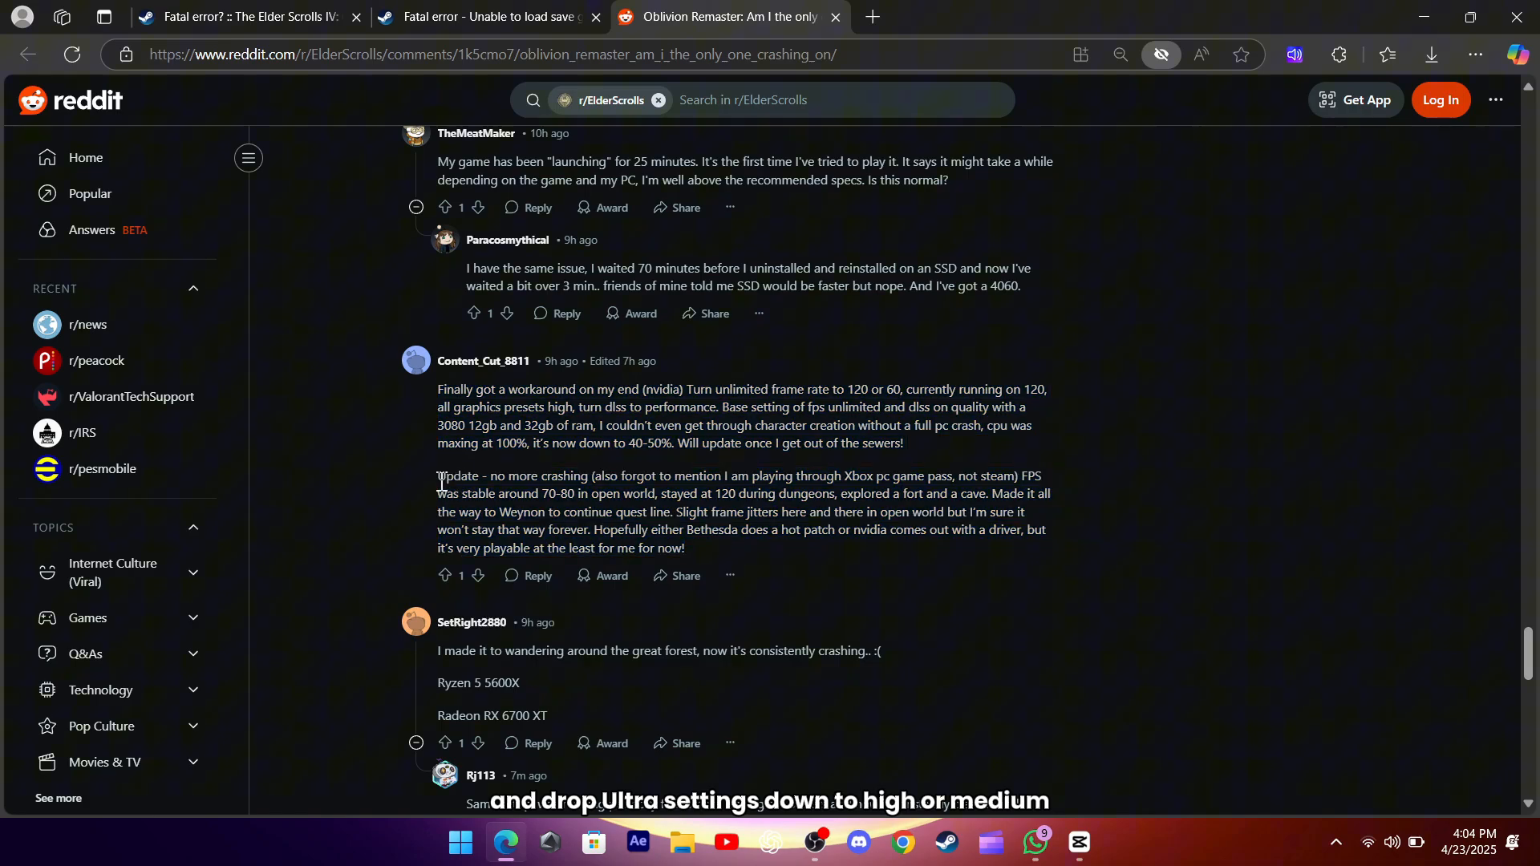
drag(437, 476, 684, 548)
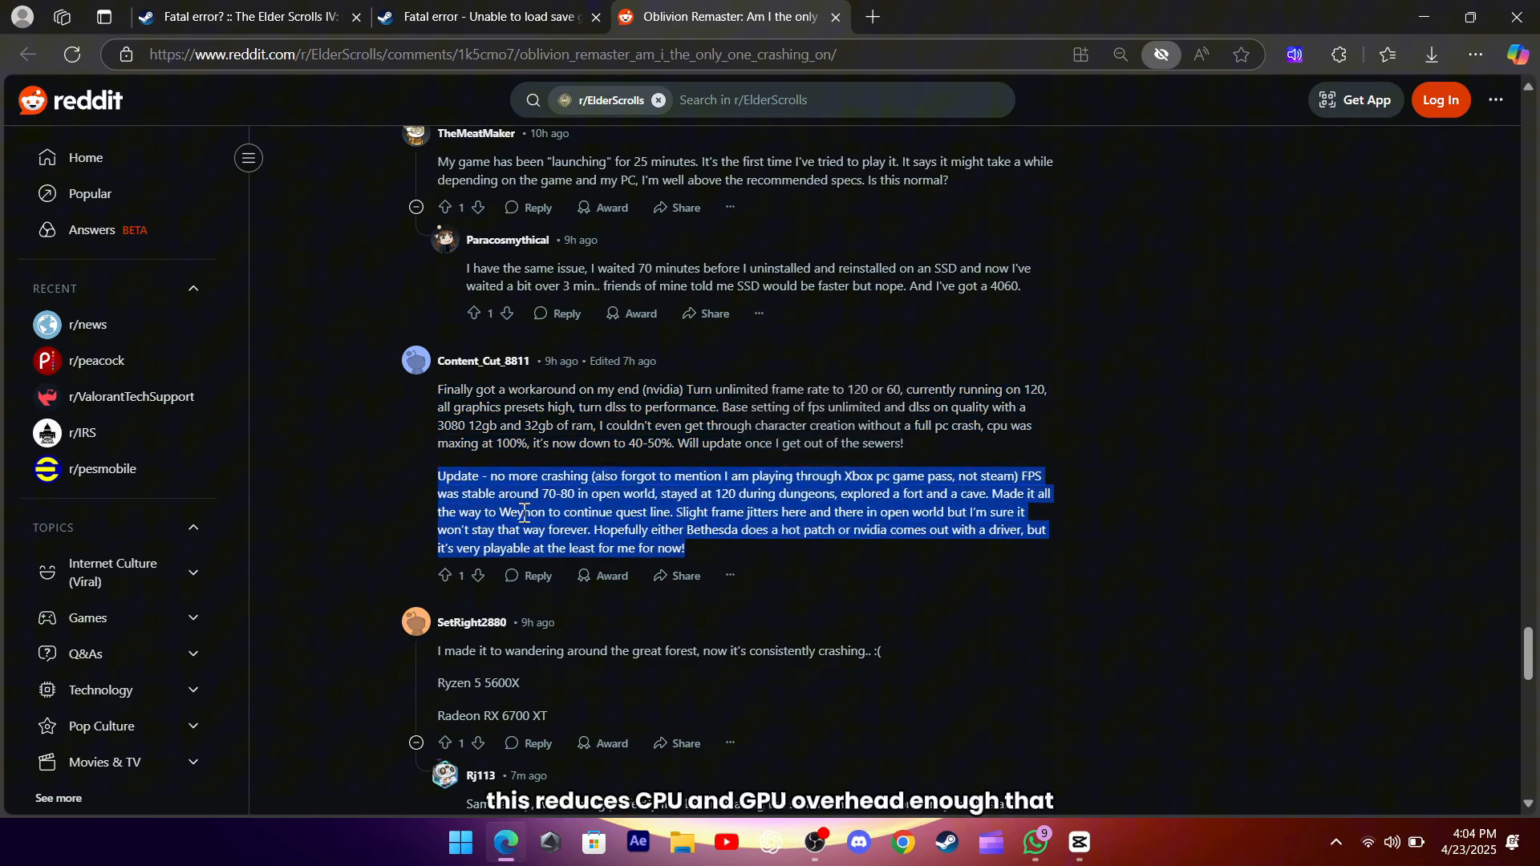
click(425, 397)
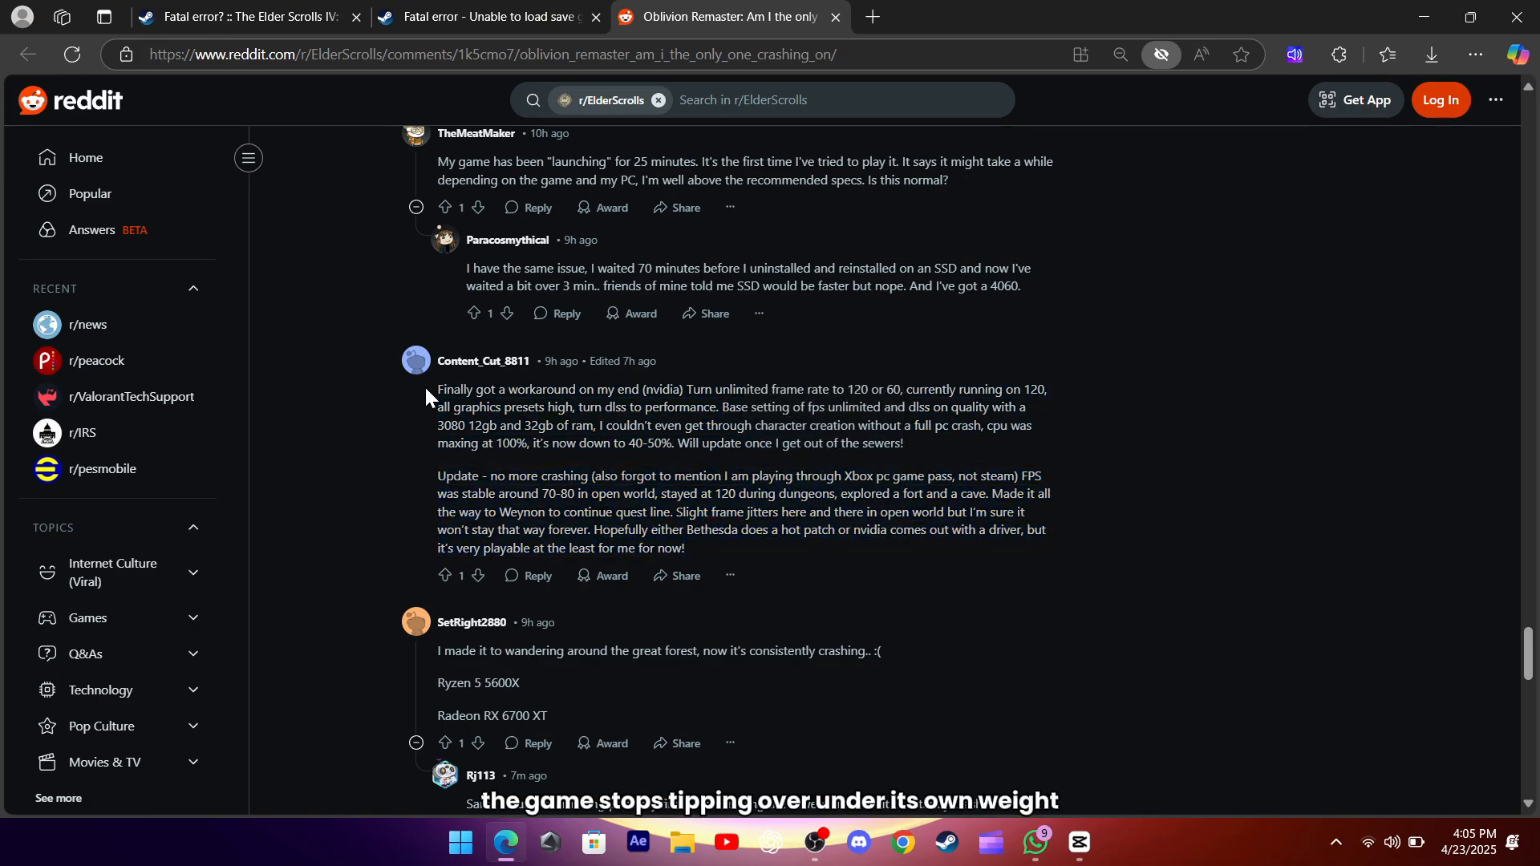
mouse_move(406, 419)
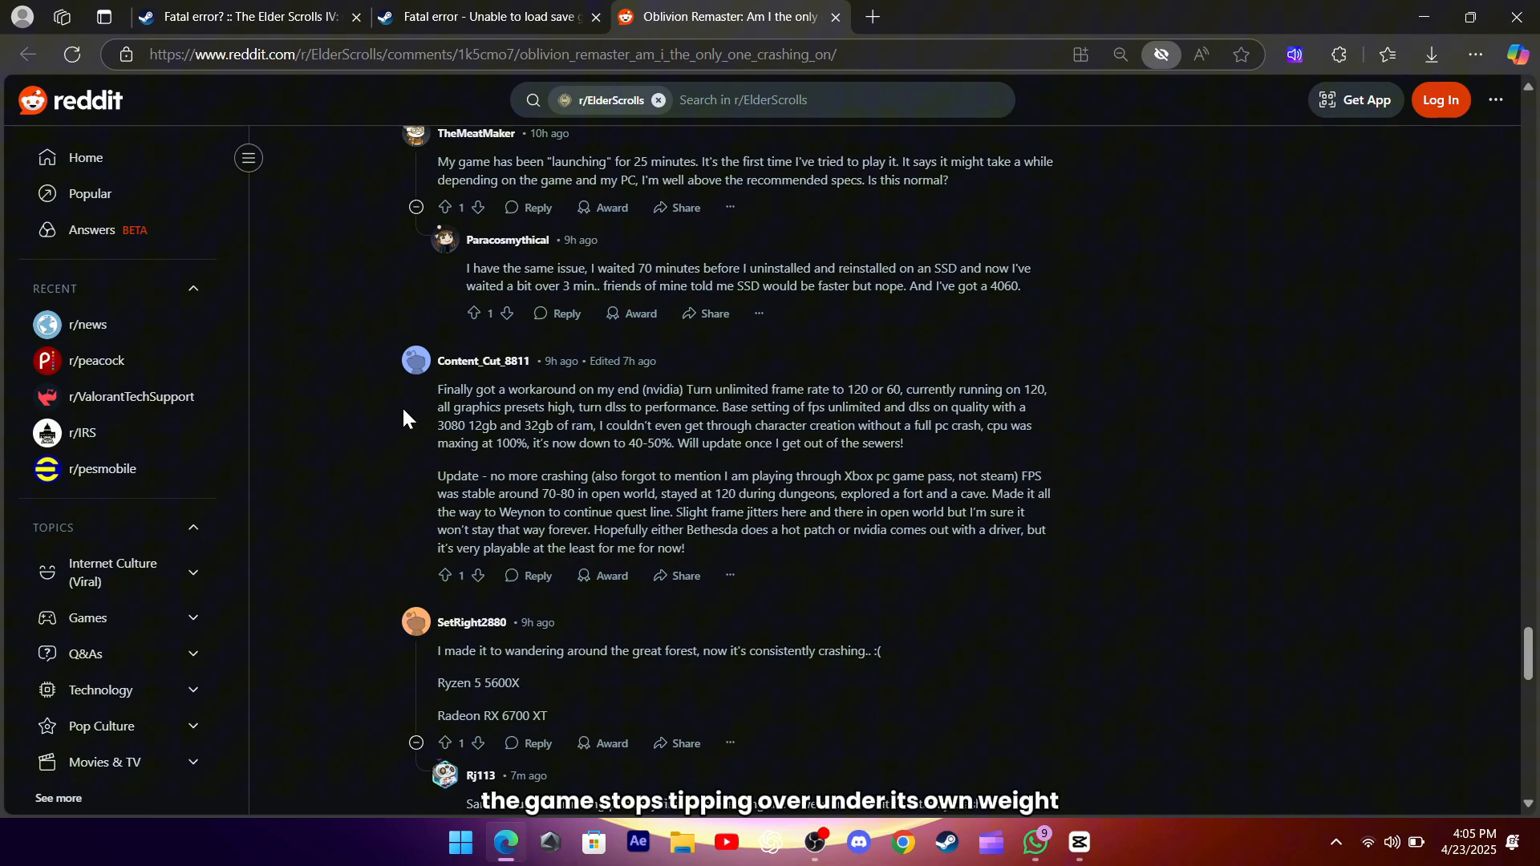
scroll(down, 3)
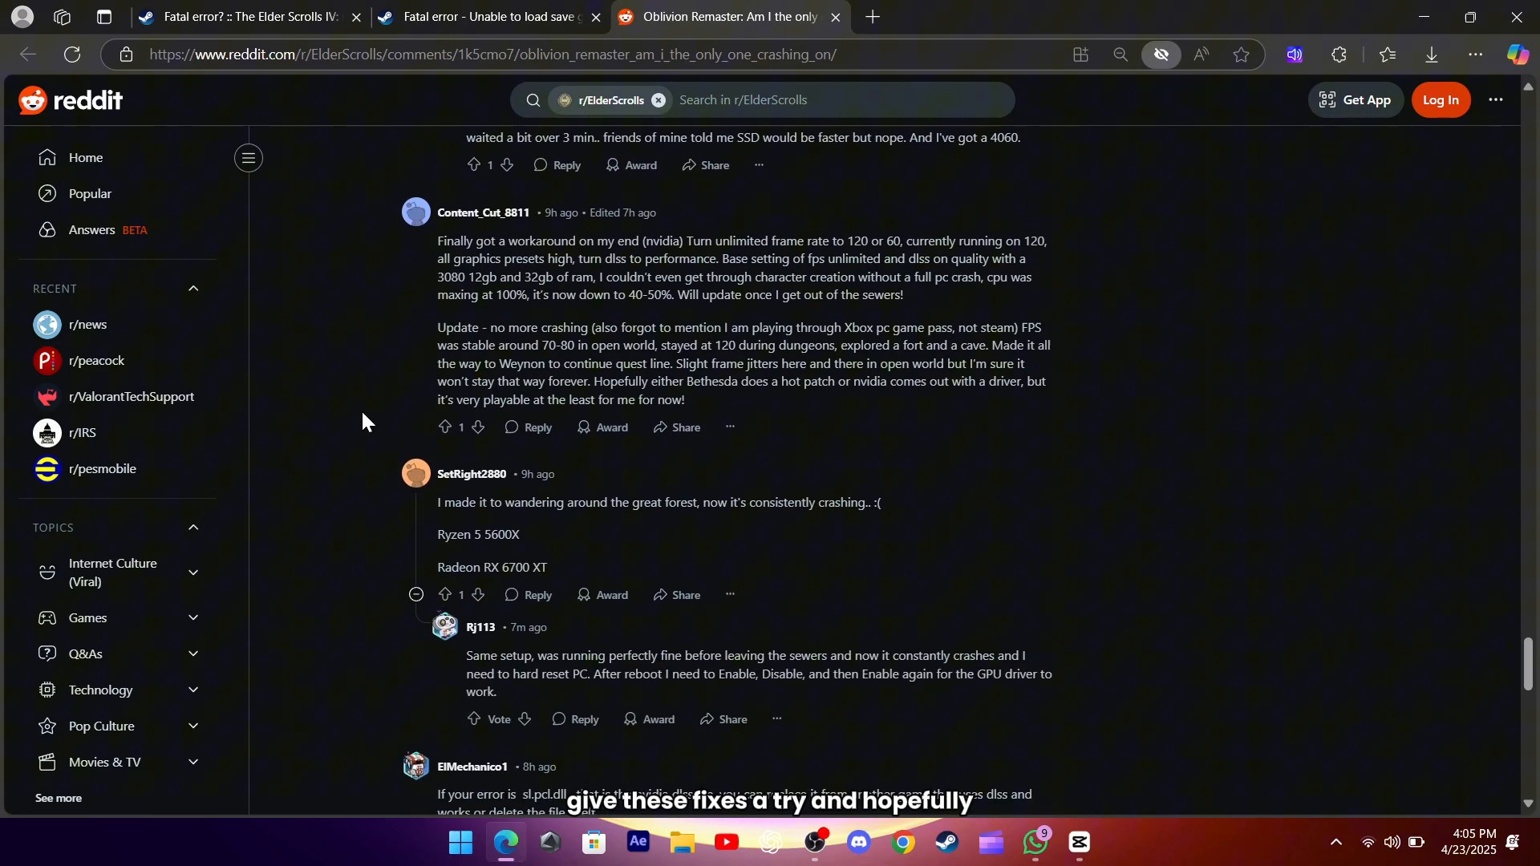
scroll(down, 3)
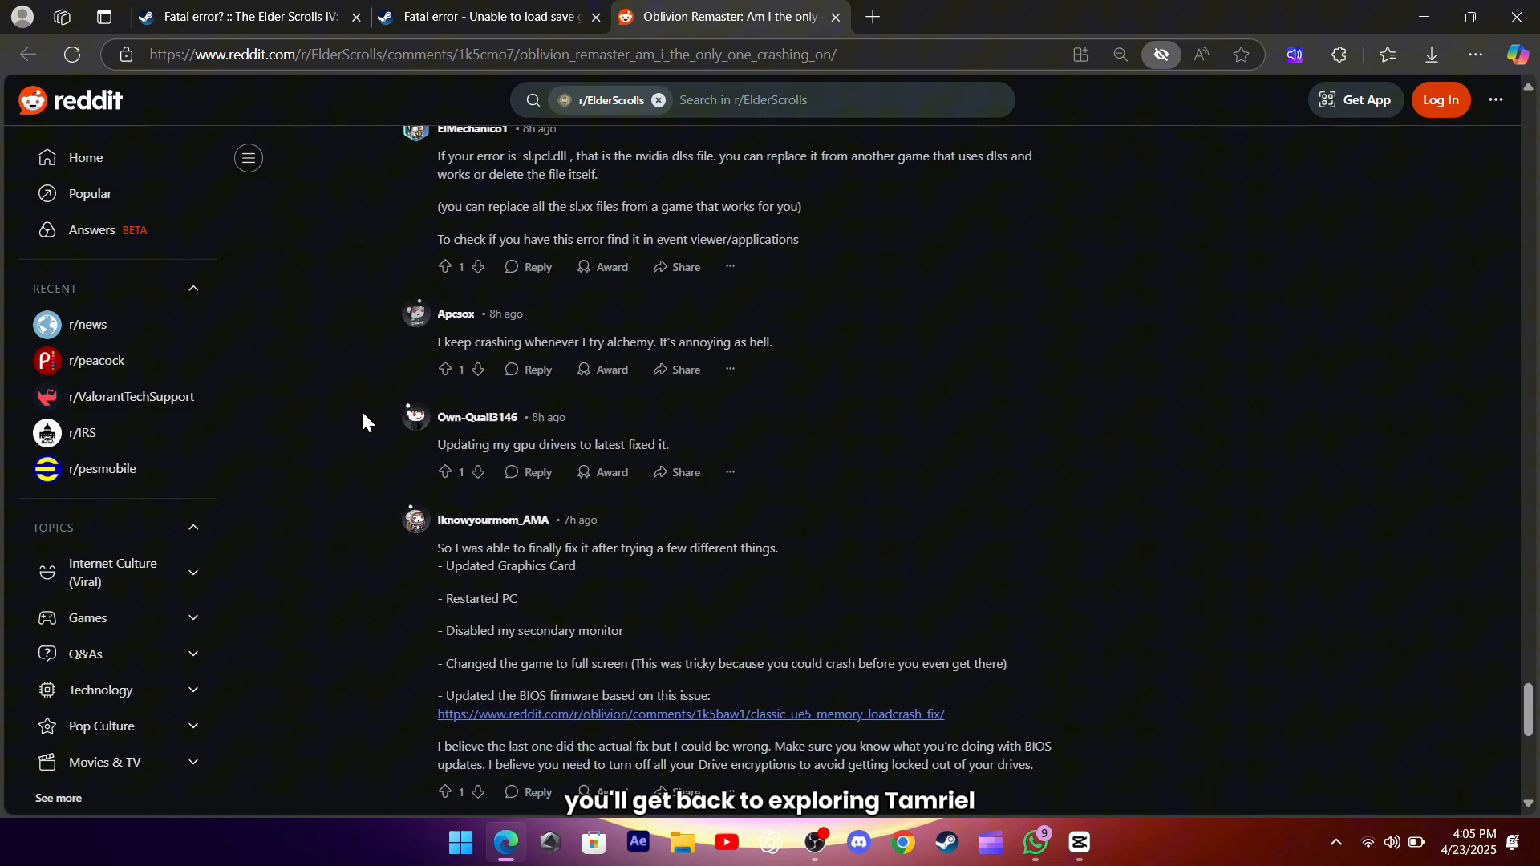